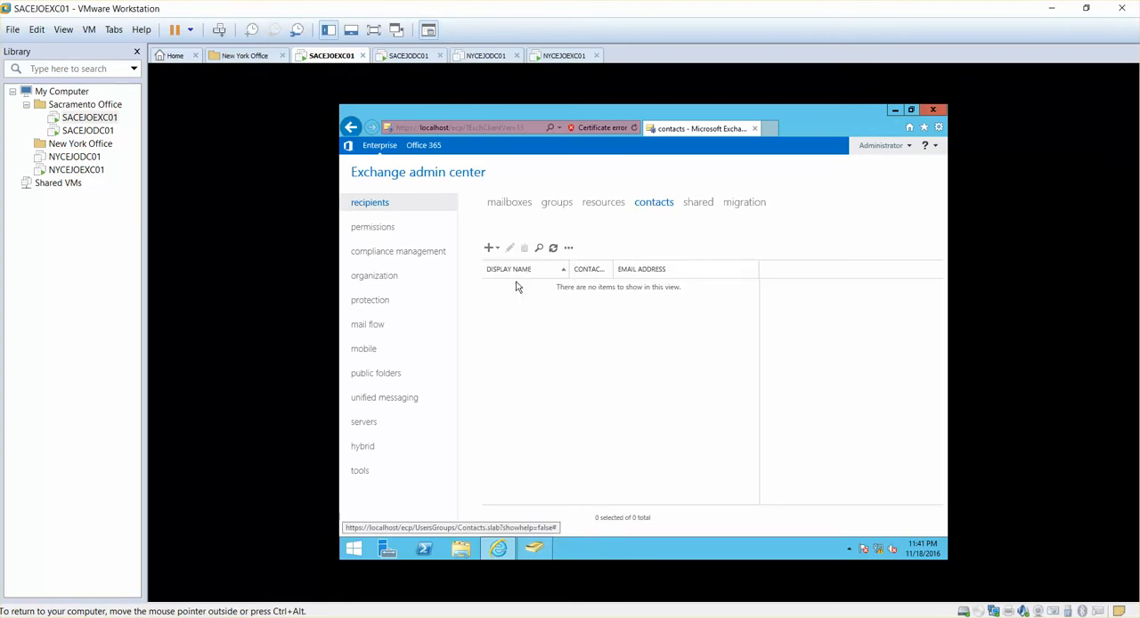
Step: Show the Mail contact and Mail user options under the + New dropdown on contacts
left_click(489, 248)
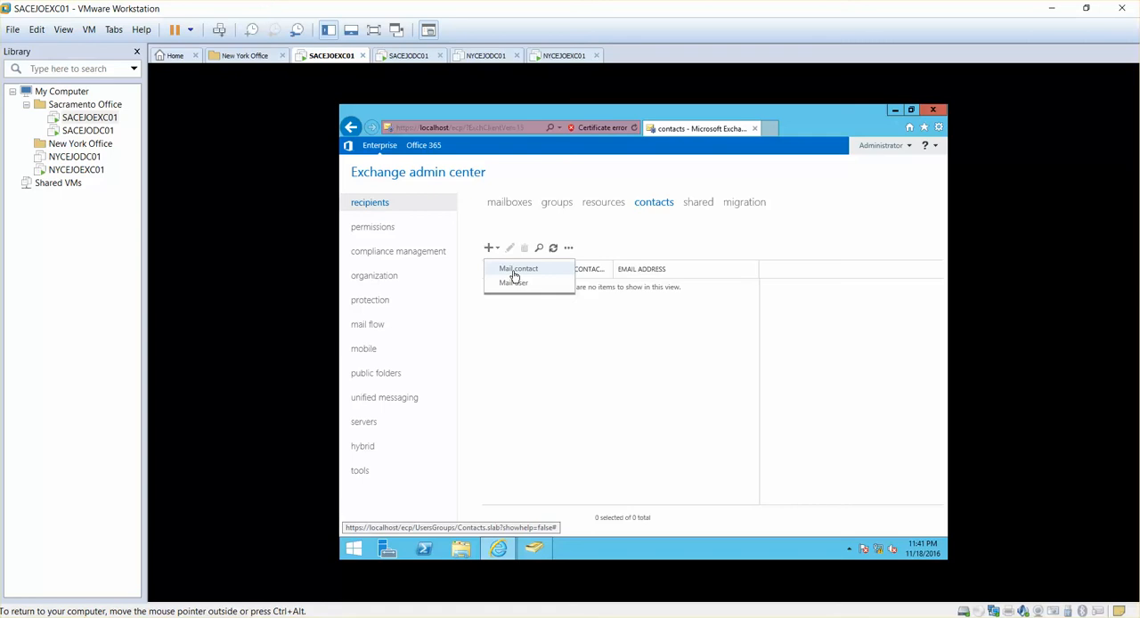
left_click(518, 268)
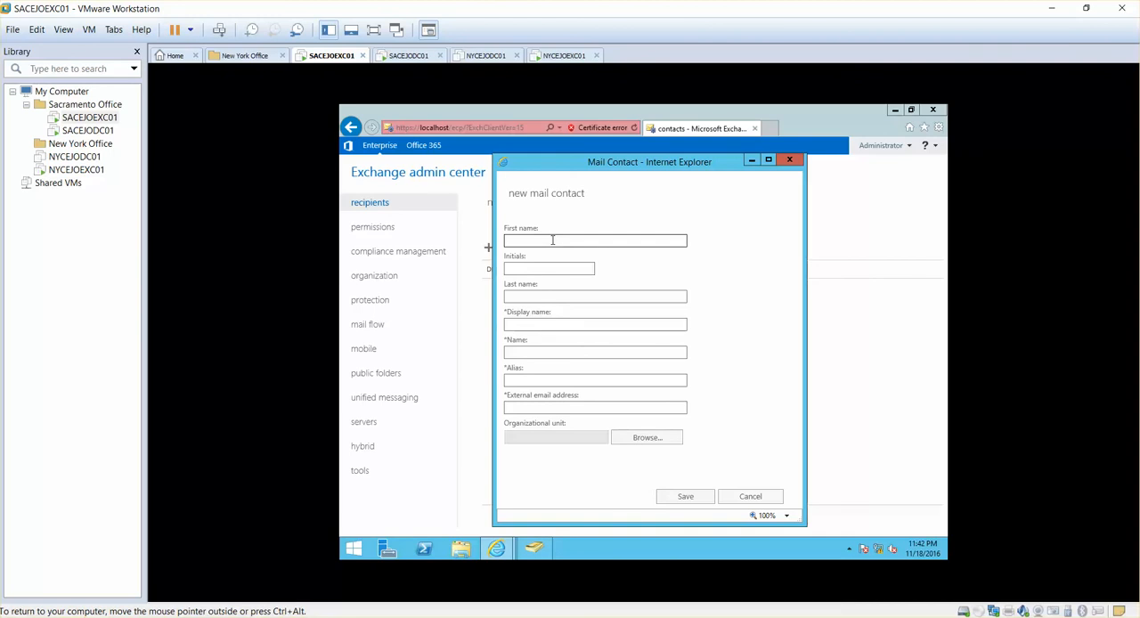
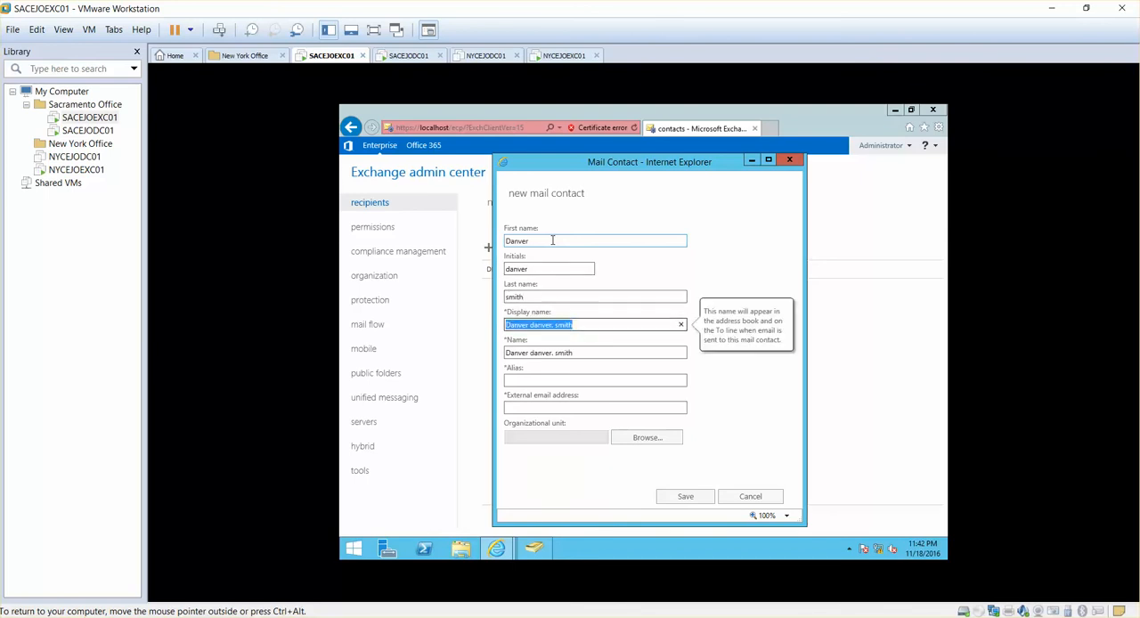
left_click(594, 352)
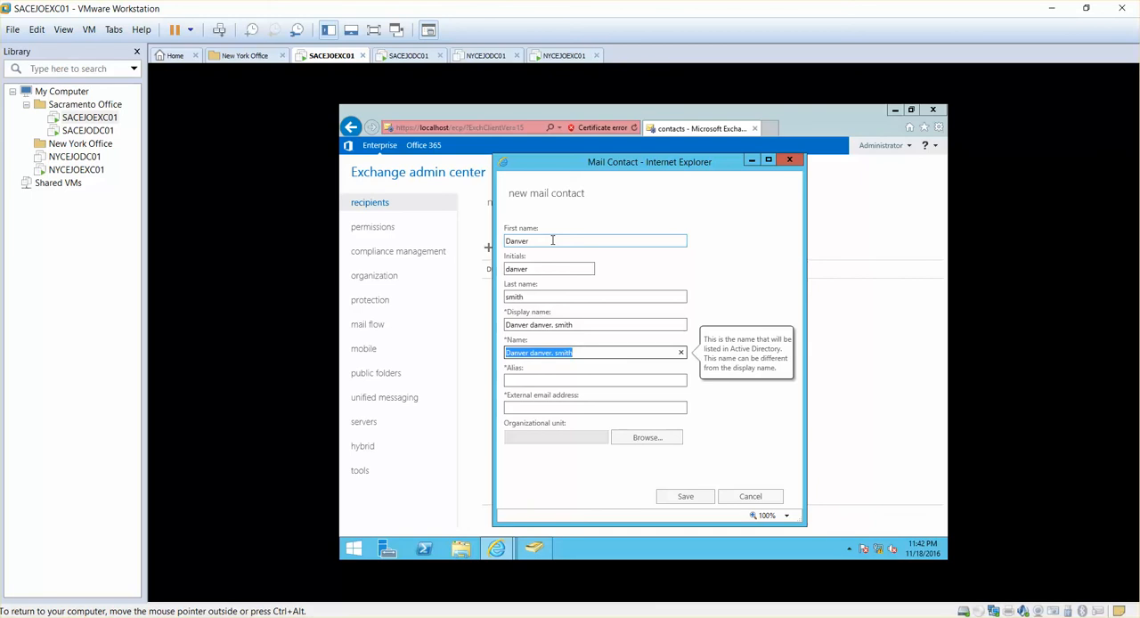
left_click(595, 379)
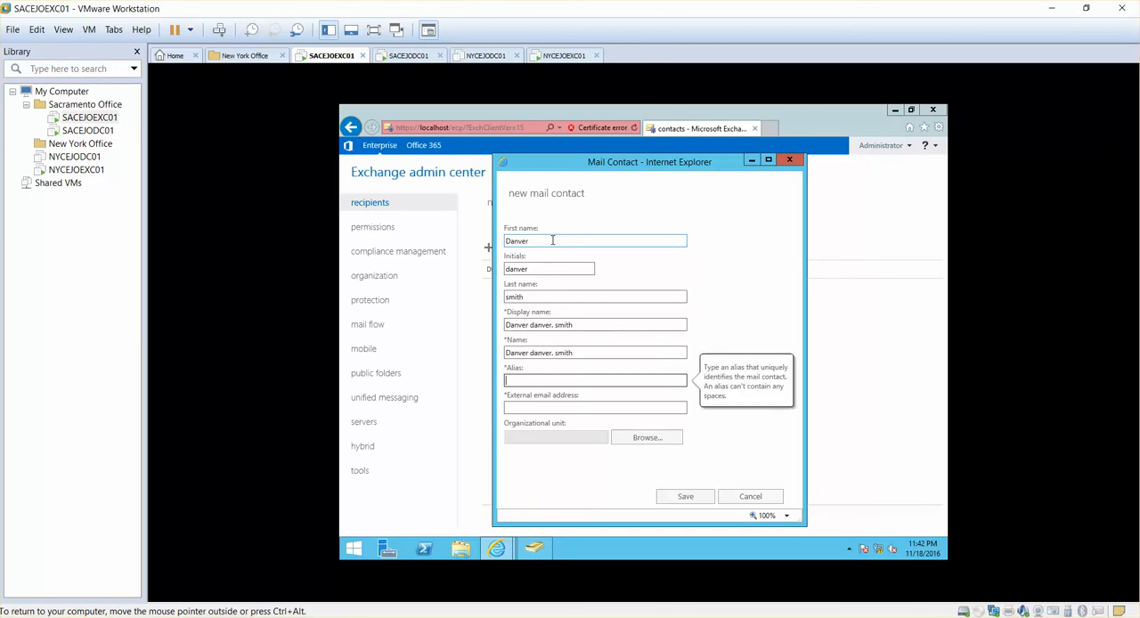
type("danver")
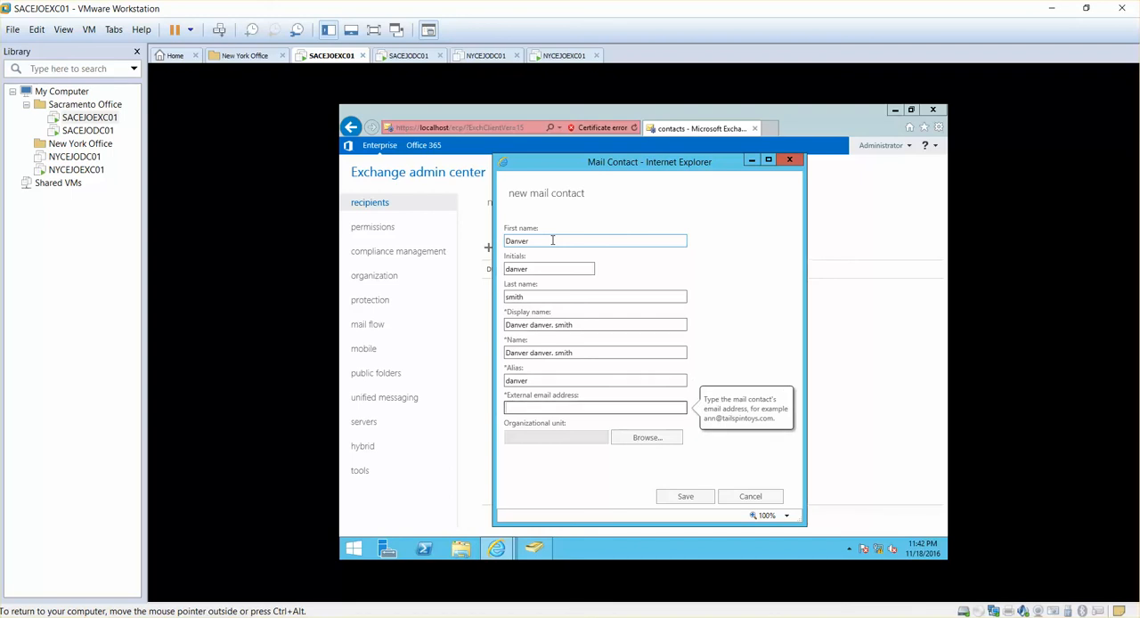
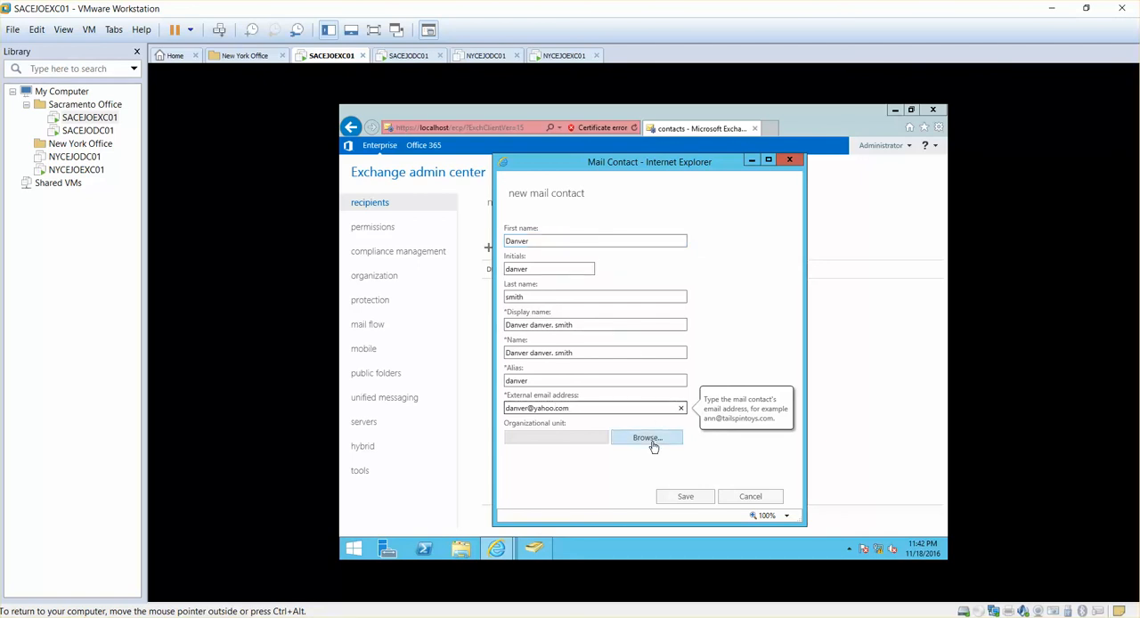
Step: Set the contact's organizational unit to elmjotech.local/Users
left_click(646, 438)
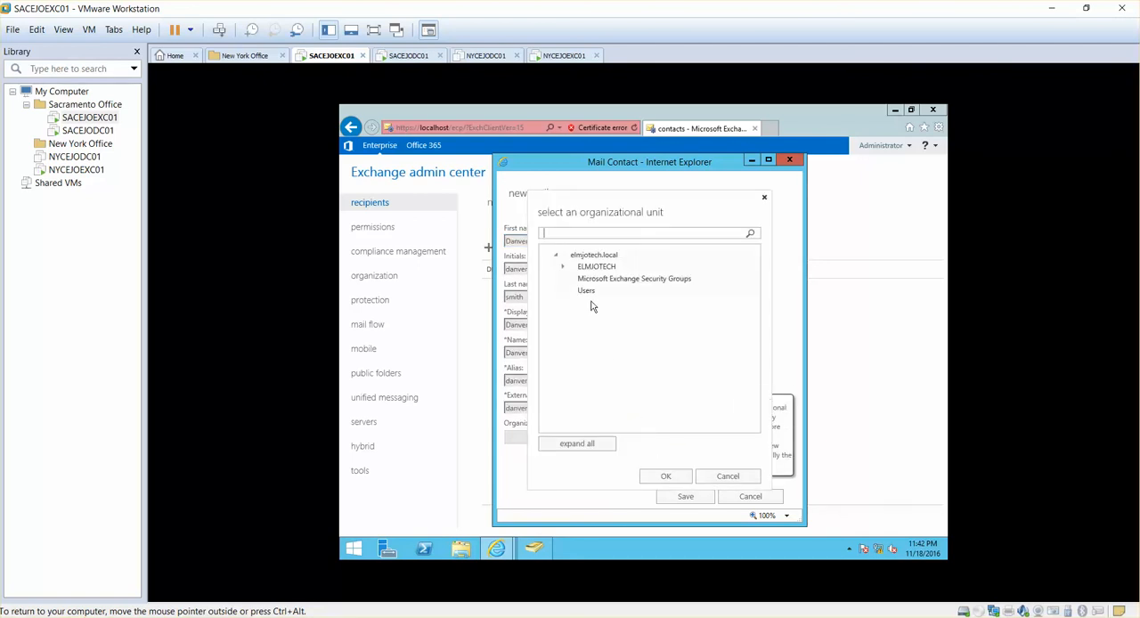
left_click(586, 290)
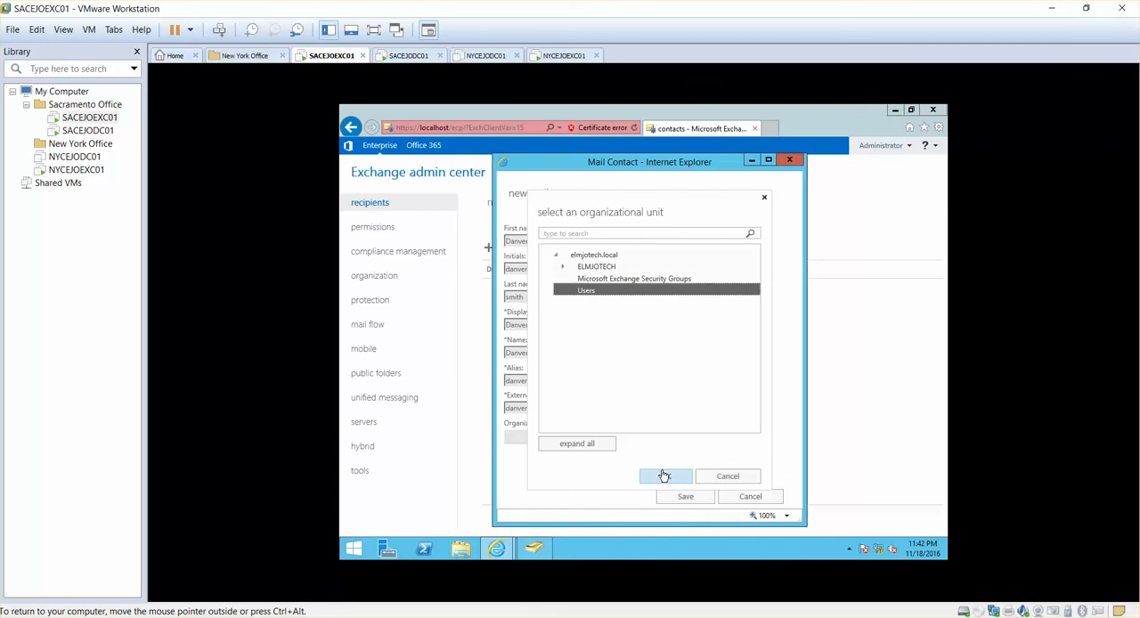
left_click(665, 476)
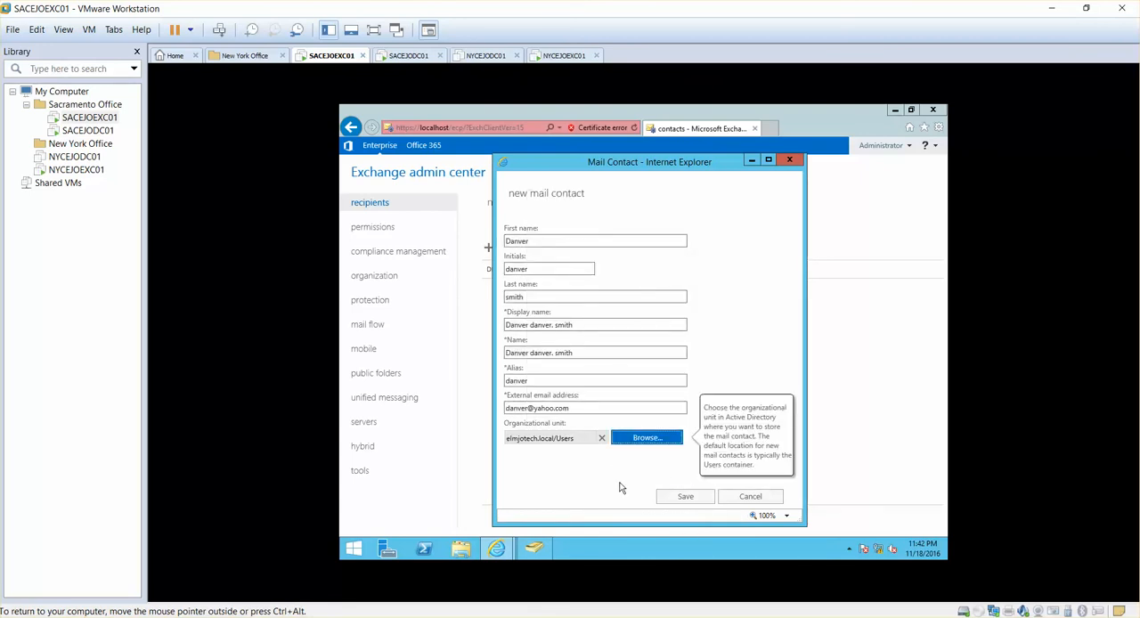
mouse_move(612, 449)
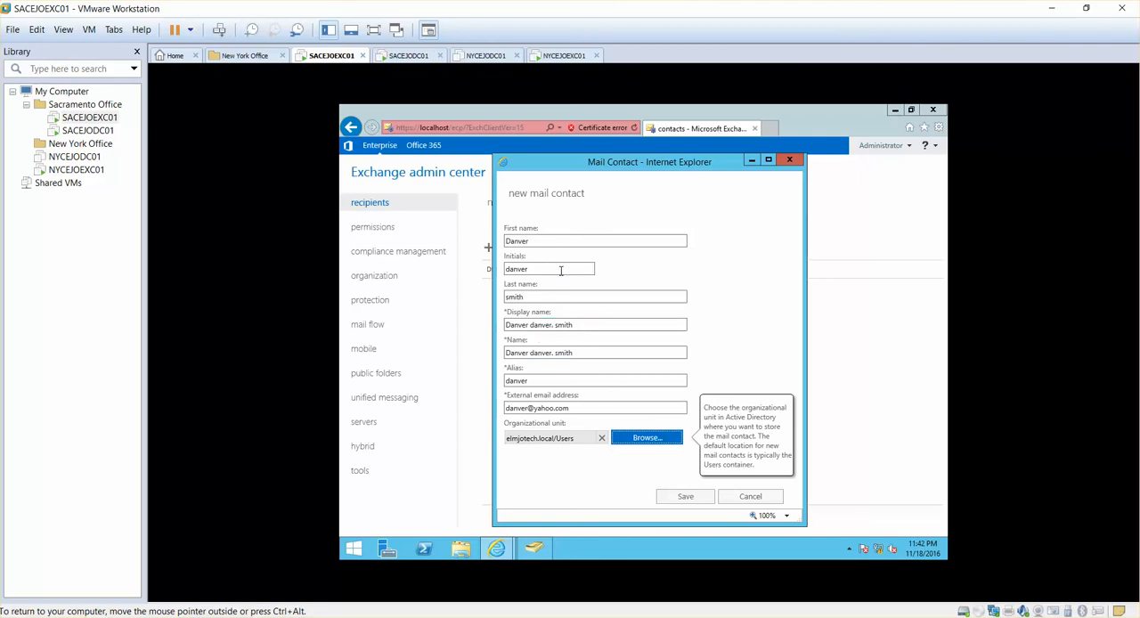
mouse_move(682, 484)
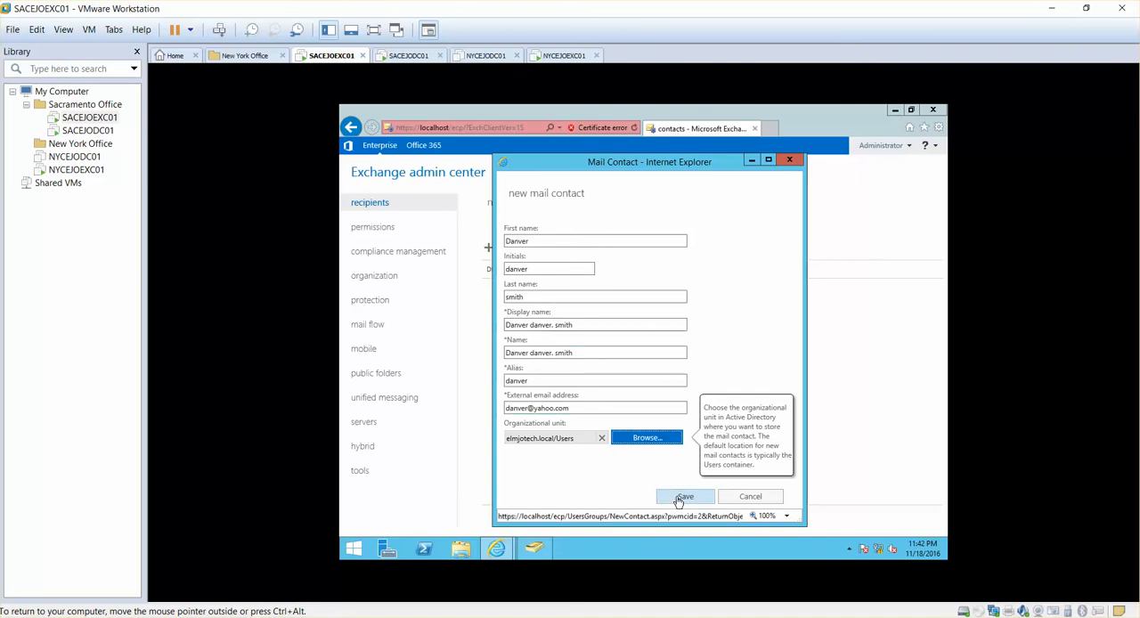
left_click(684, 496)
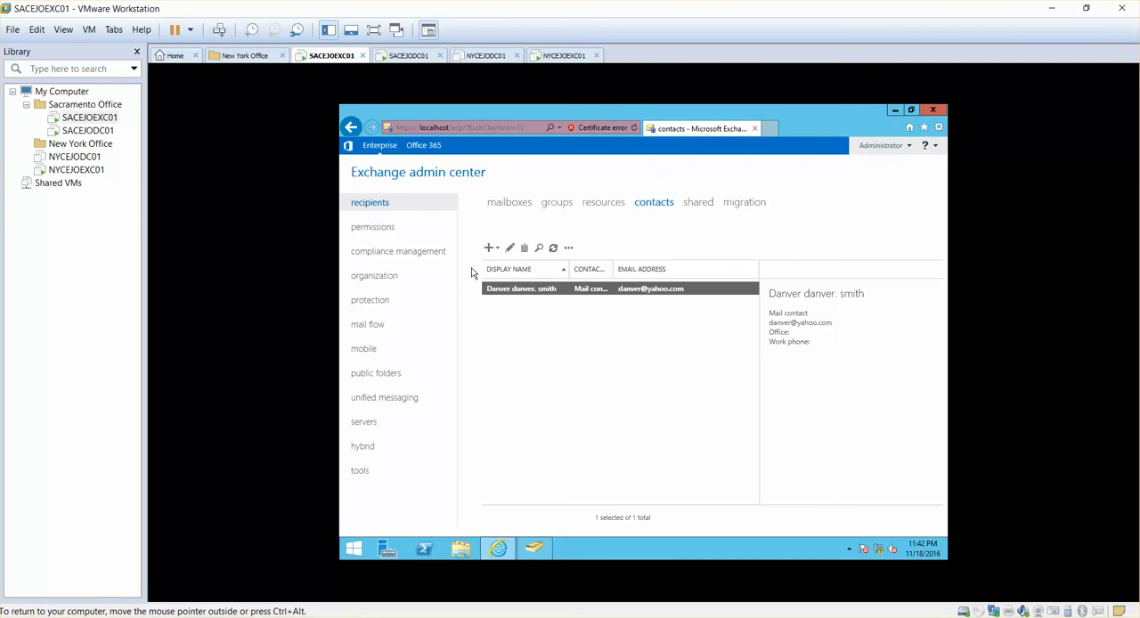
mouse_move(536, 300)
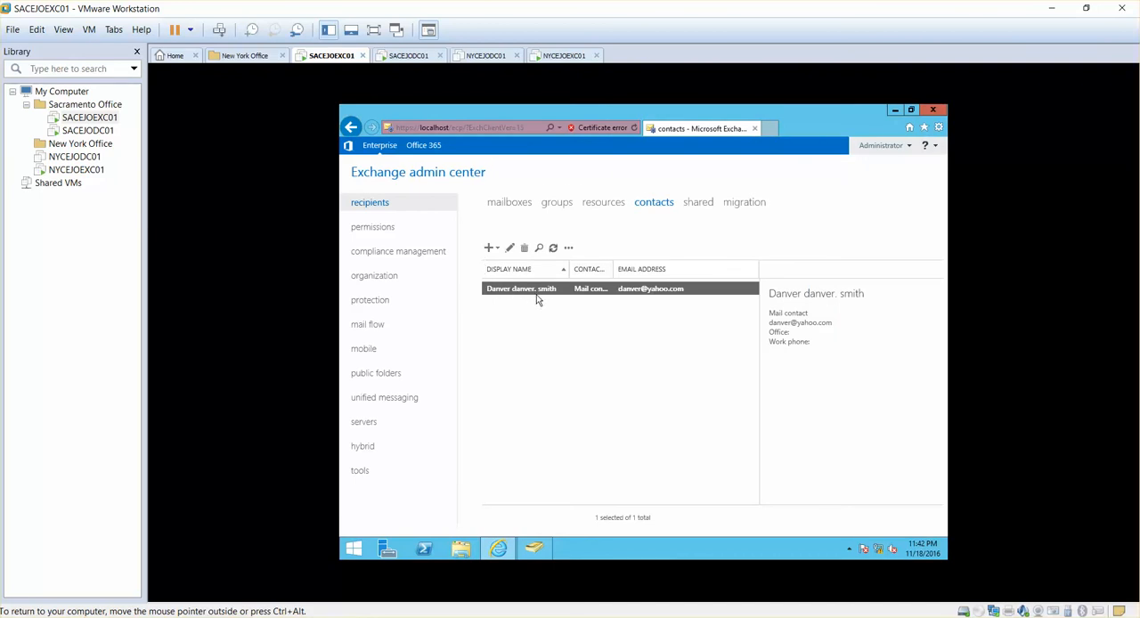
mouse_move(545, 349)
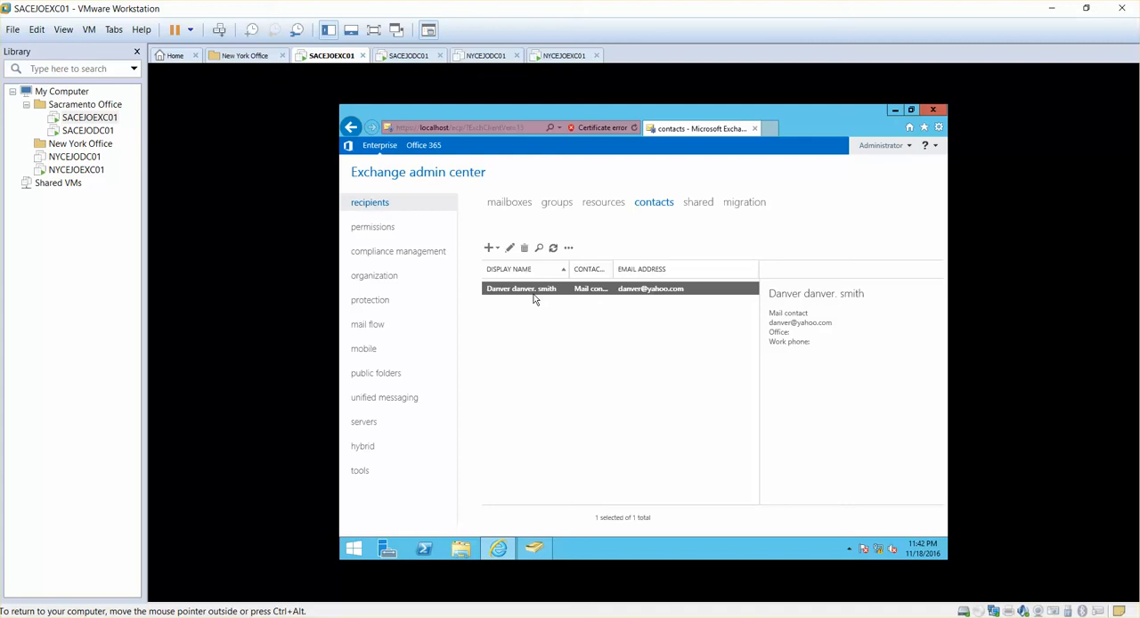
mouse_move(579, 294)
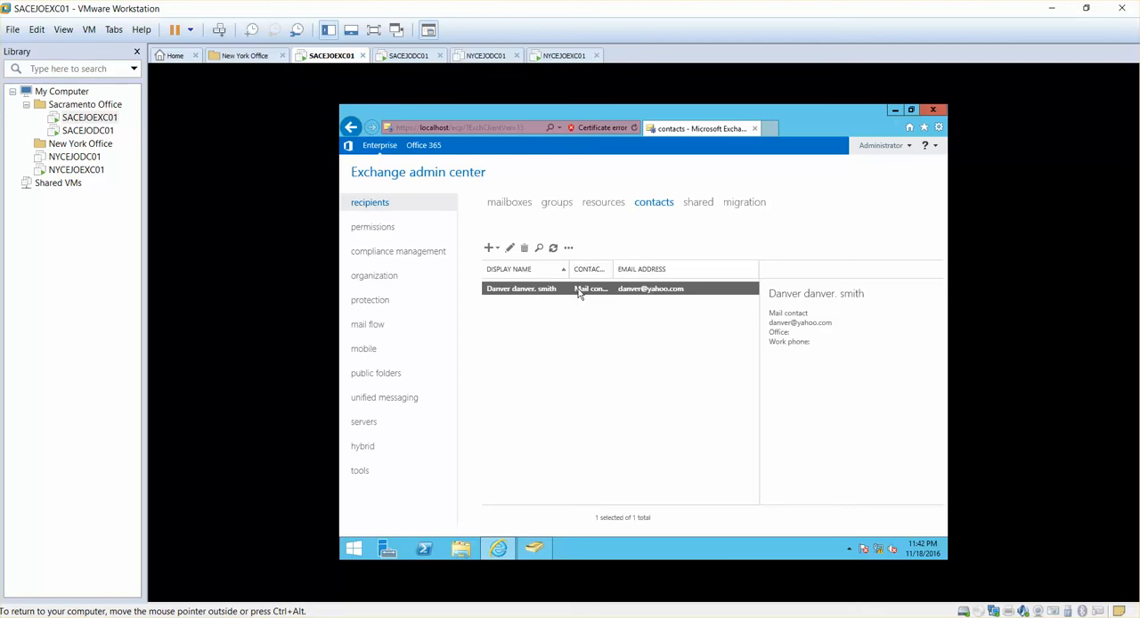
mouse_move(591, 298)
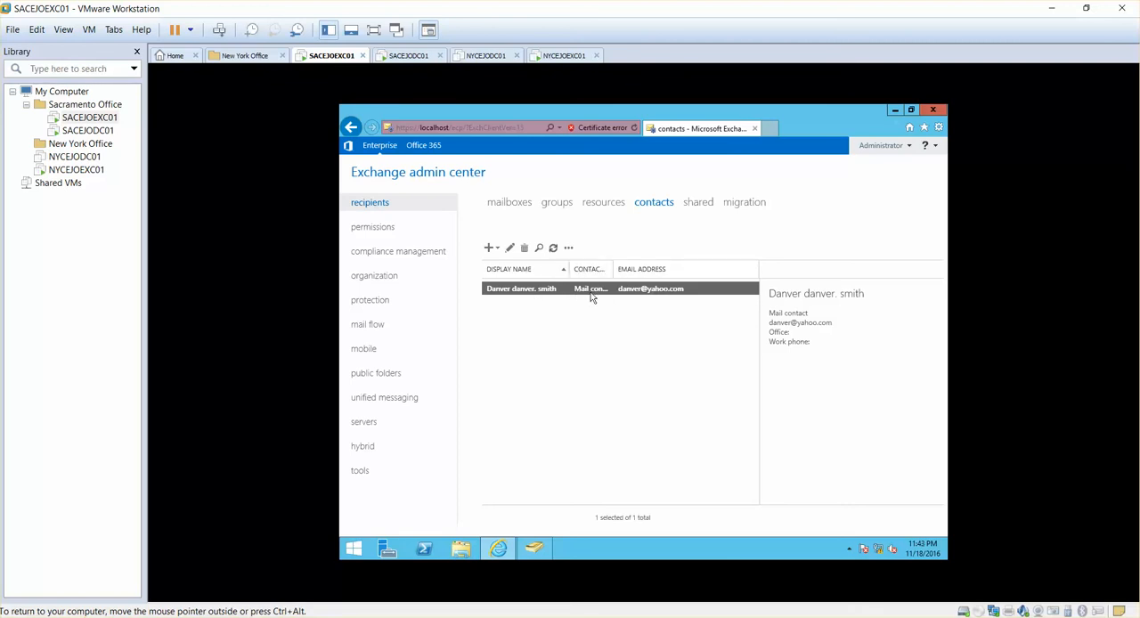
mouse_move(591, 289)
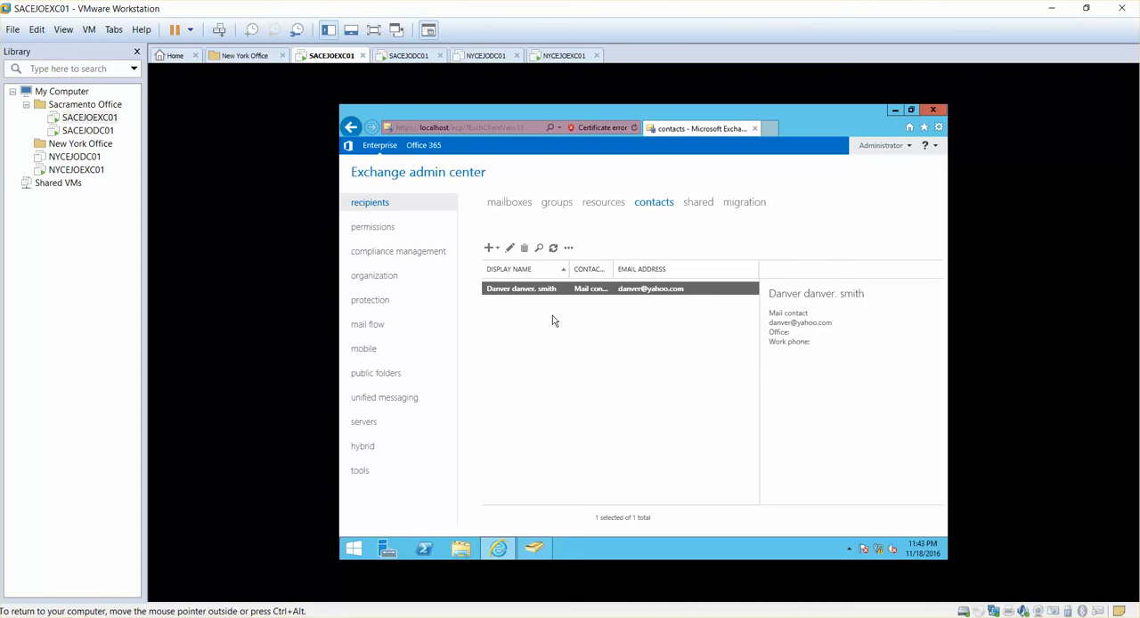
mouse_move(544, 287)
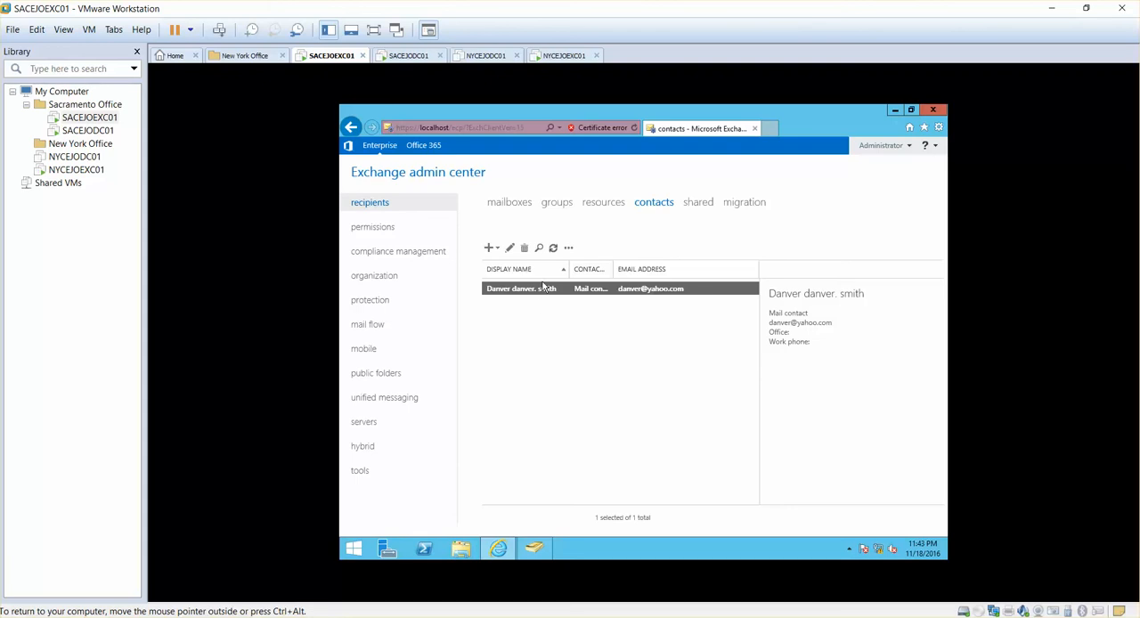
mouse_move(662, 351)
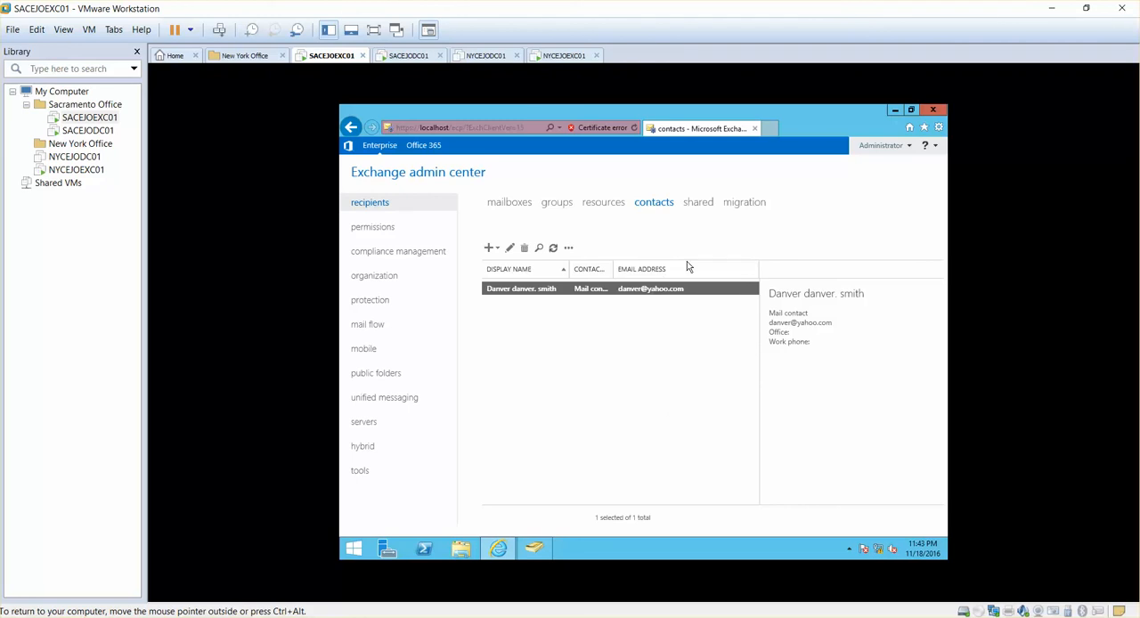
mouse_move(901, 196)
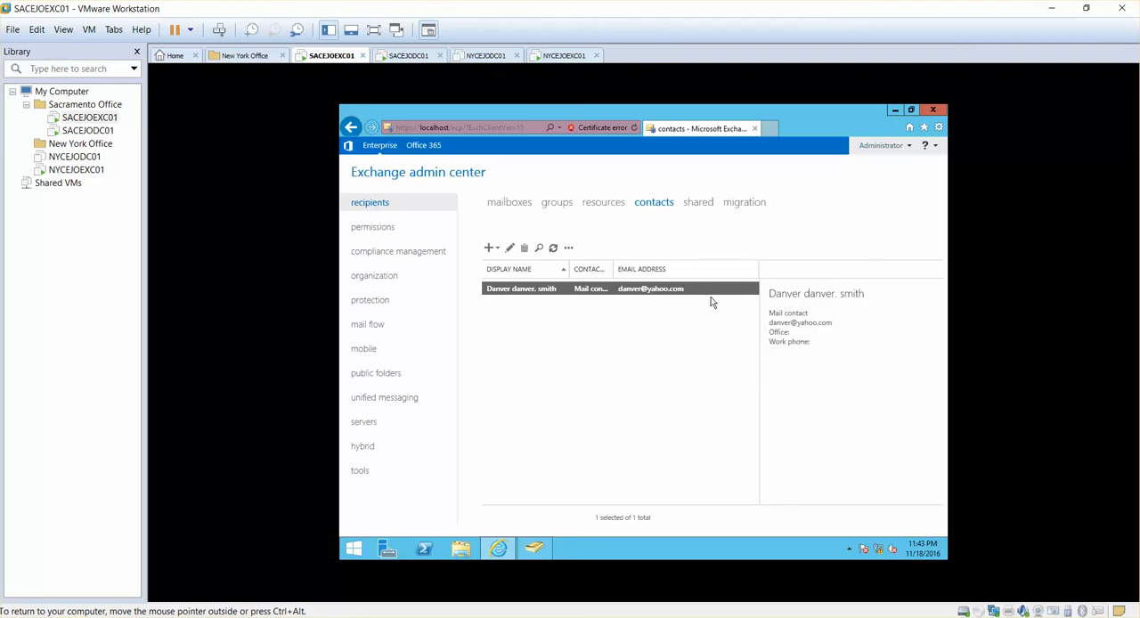
mouse_move(599, 330)
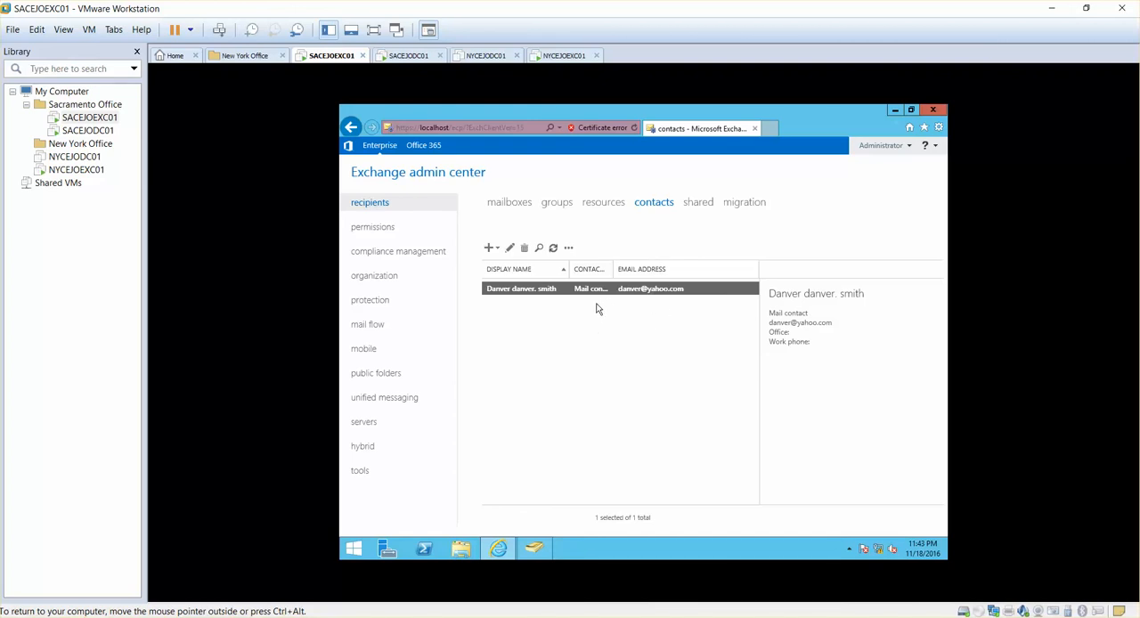
mouse_move(596, 301)
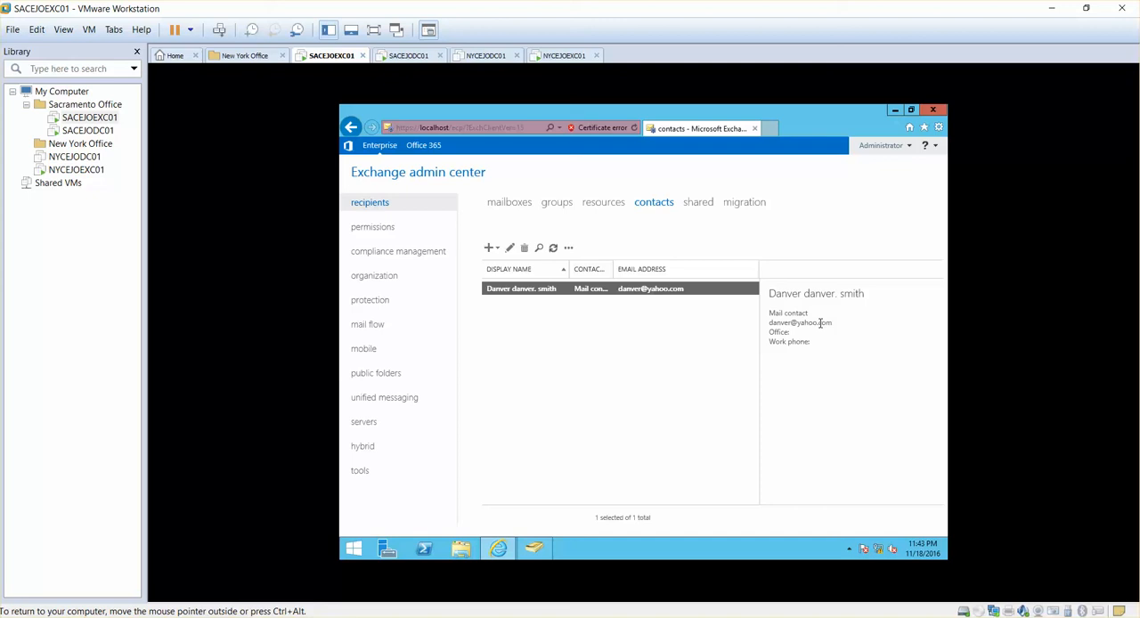
mouse_move(777, 340)
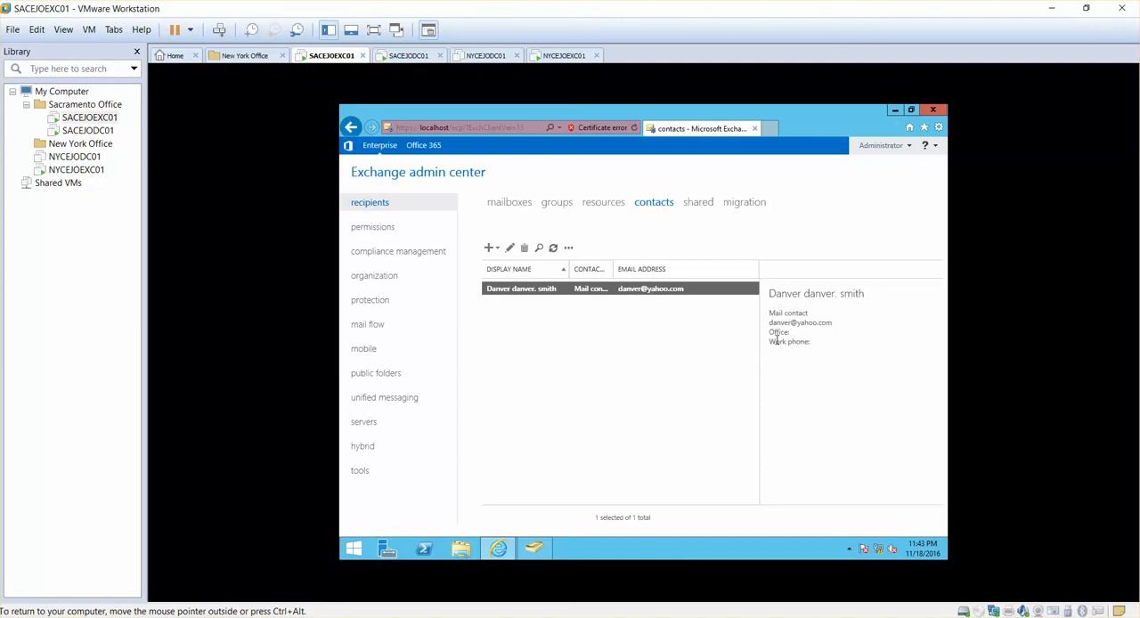
mouse_move(751, 306)
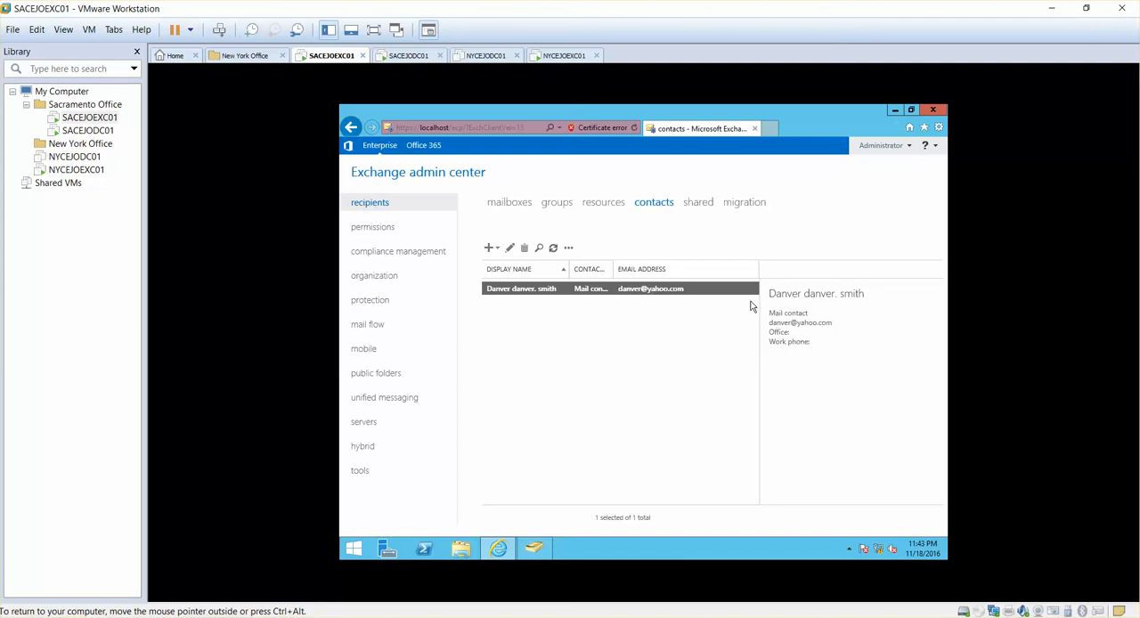
mouse_move(646, 383)
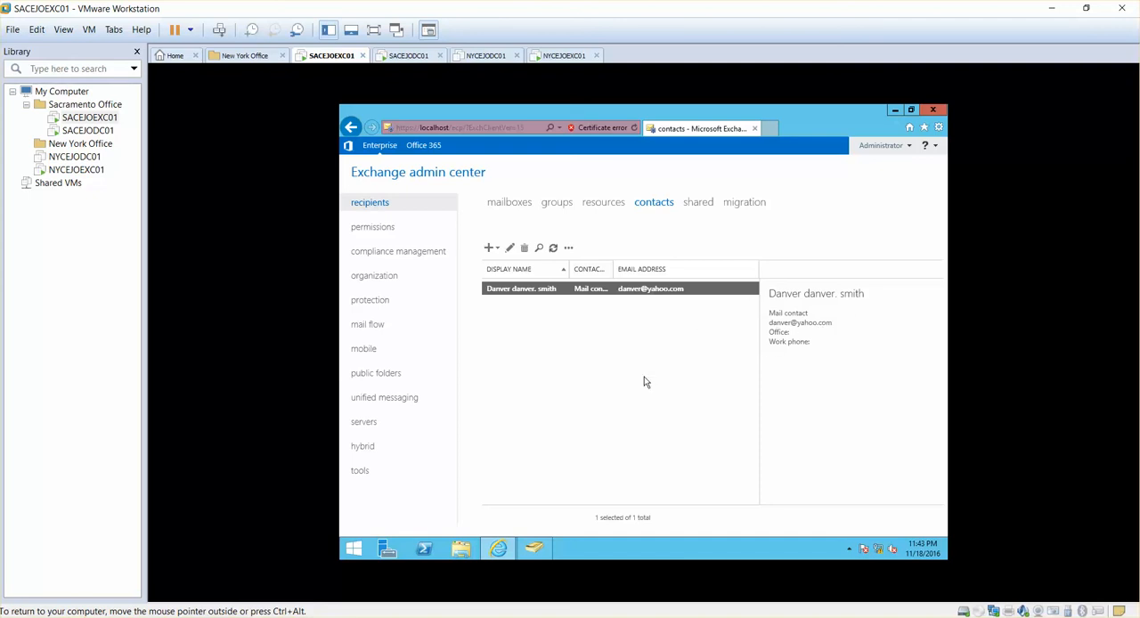
mouse_move(614, 316)
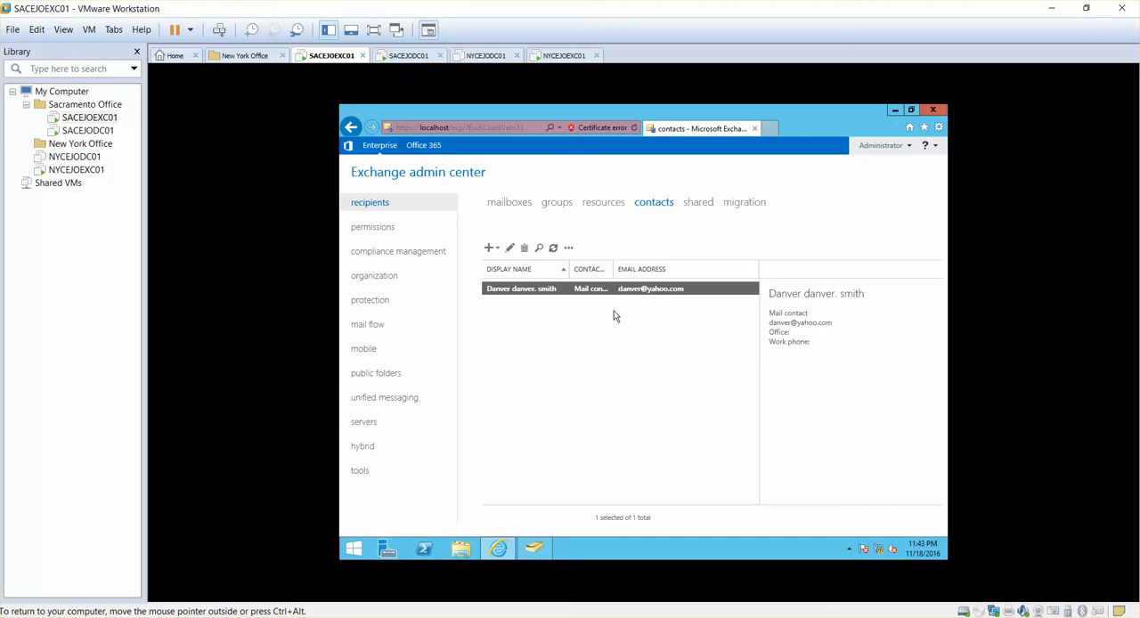
Step: Choose Mail user from the contacts + New menu
left_click(488, 248)
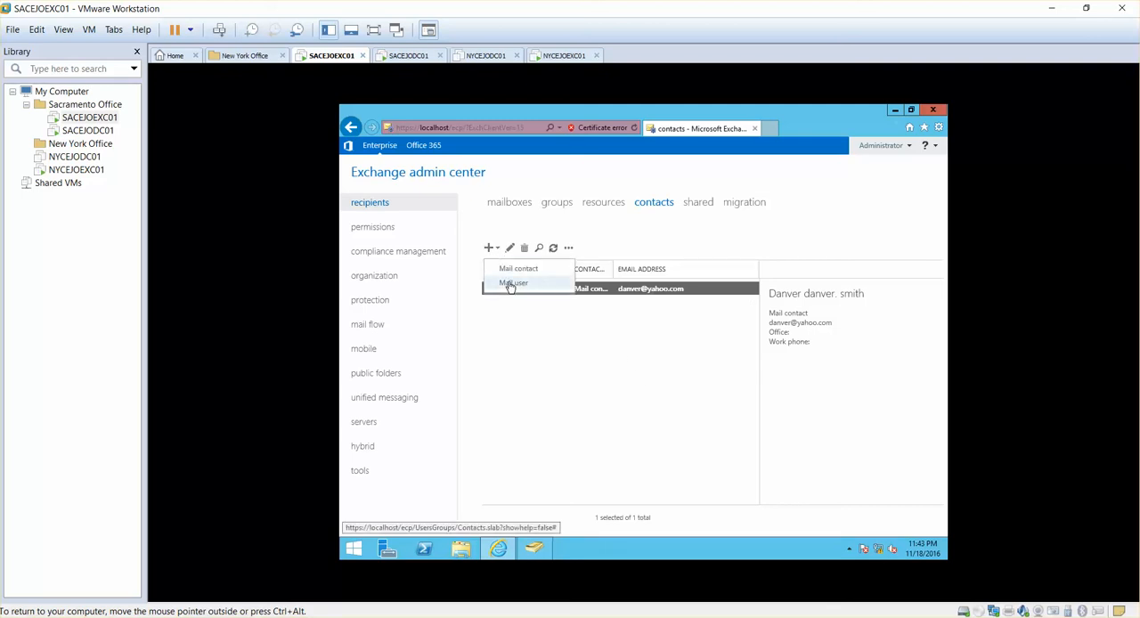
left_click(514, 283)
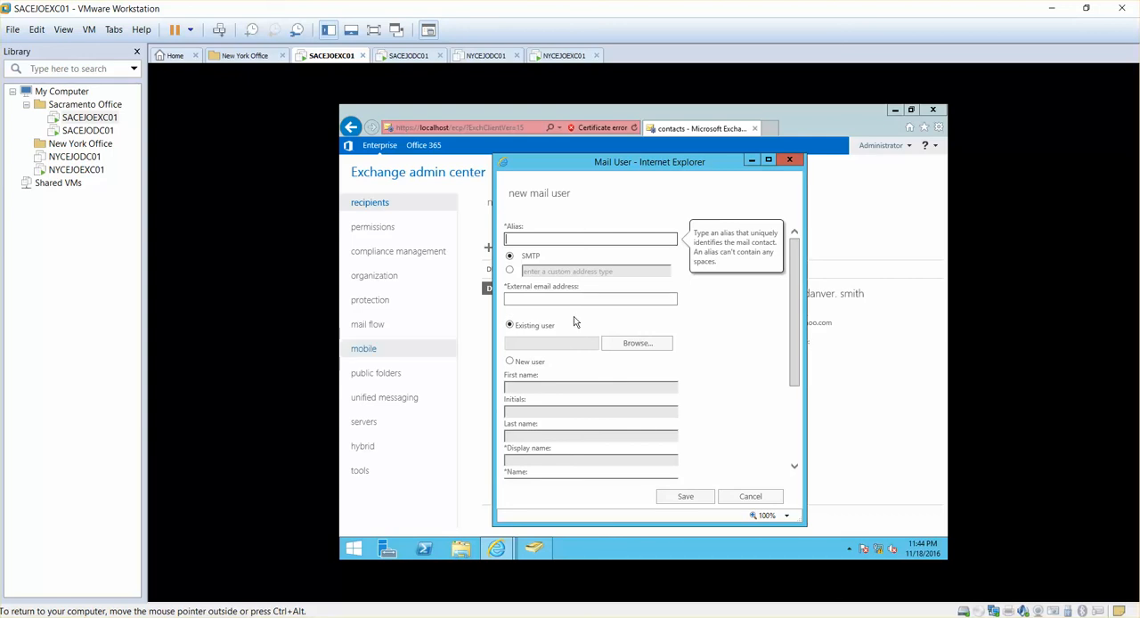
mouse_move(573, 270)
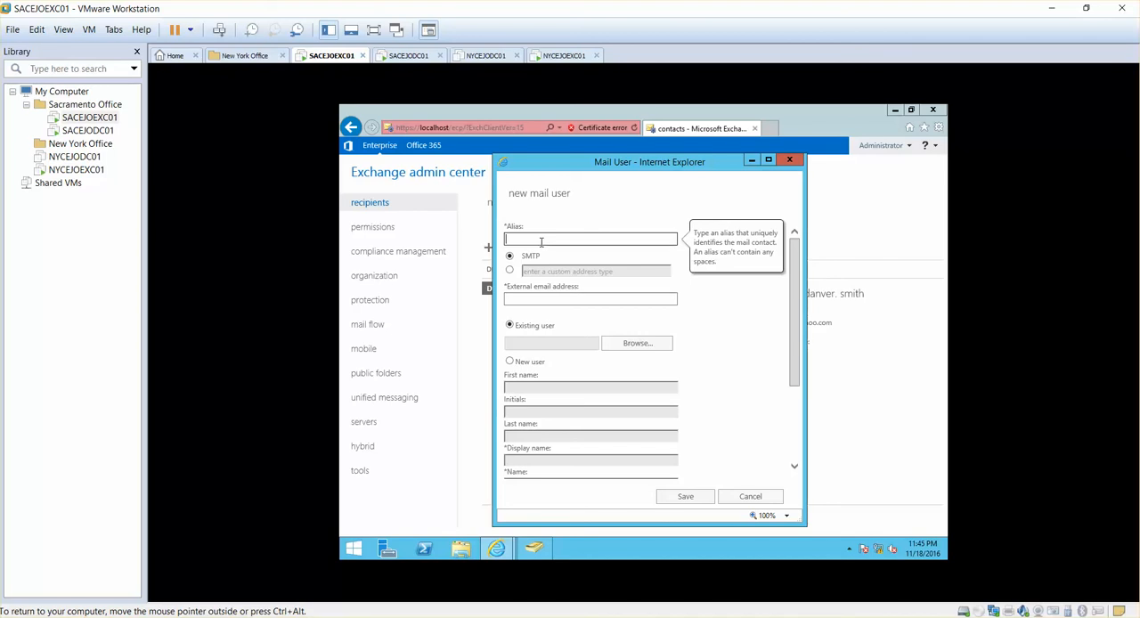
type("ceo")
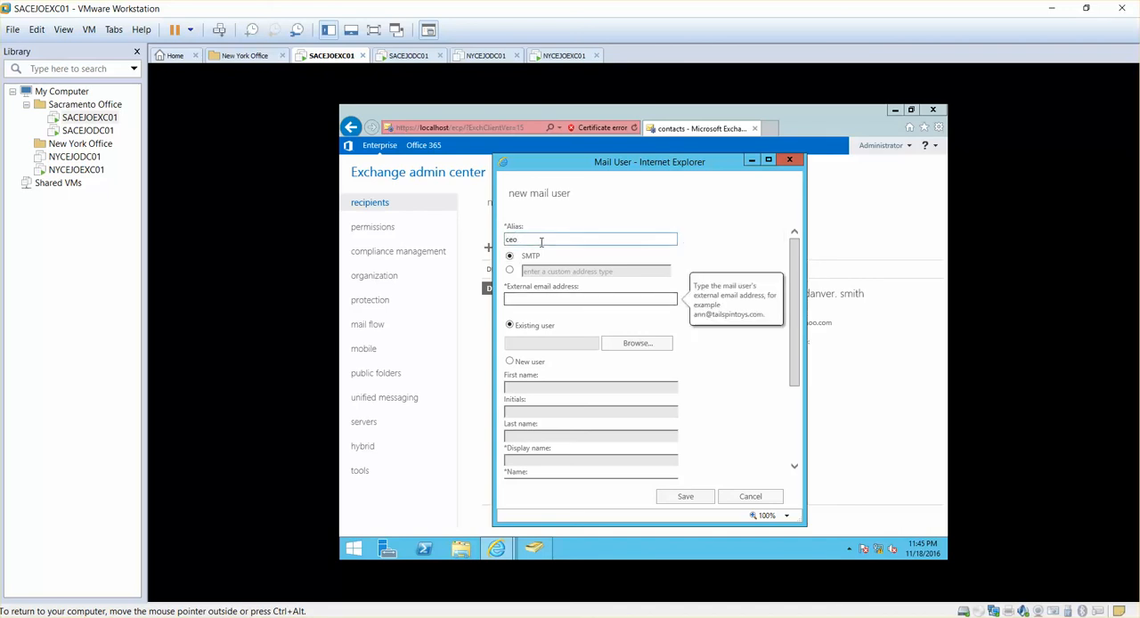
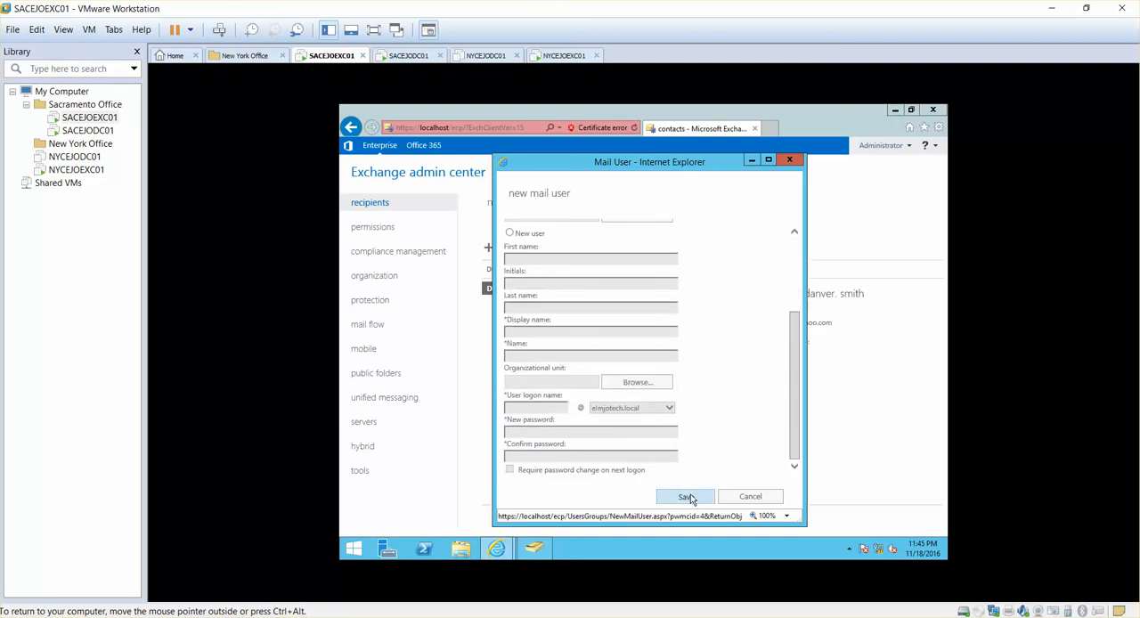
left_click(686, 497)
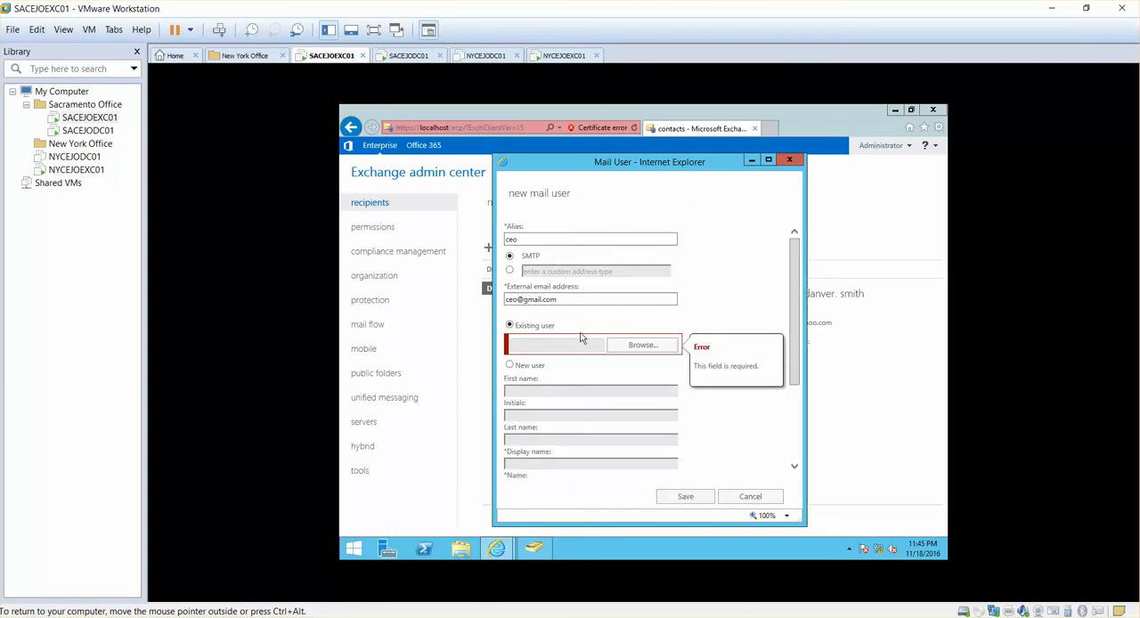
mouse_move(538, 334)
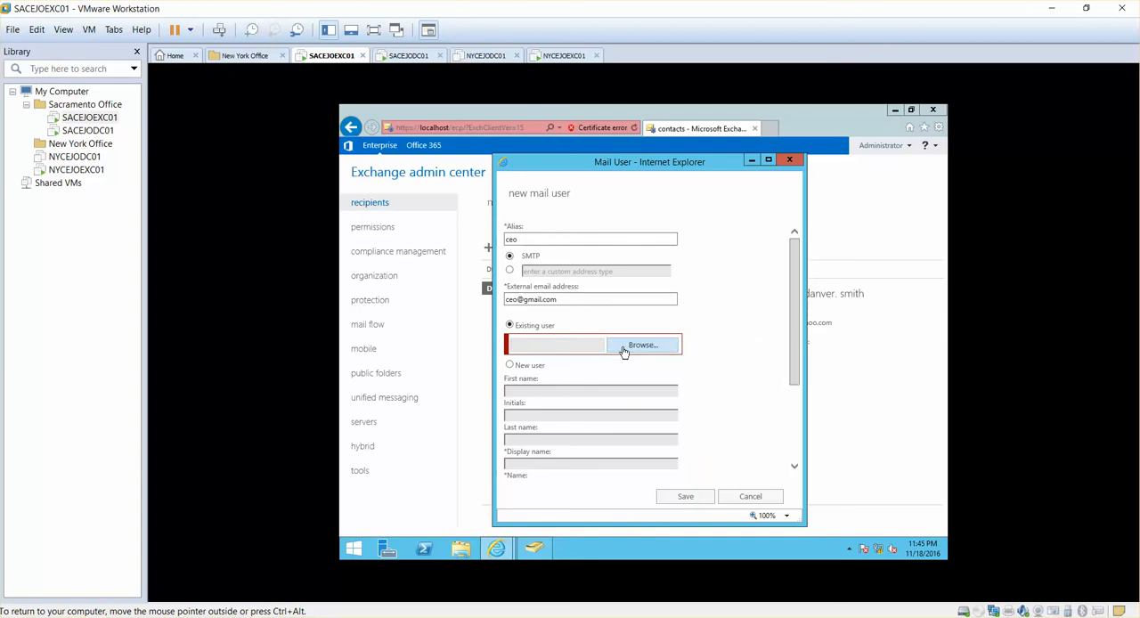
left_click(643, 344)
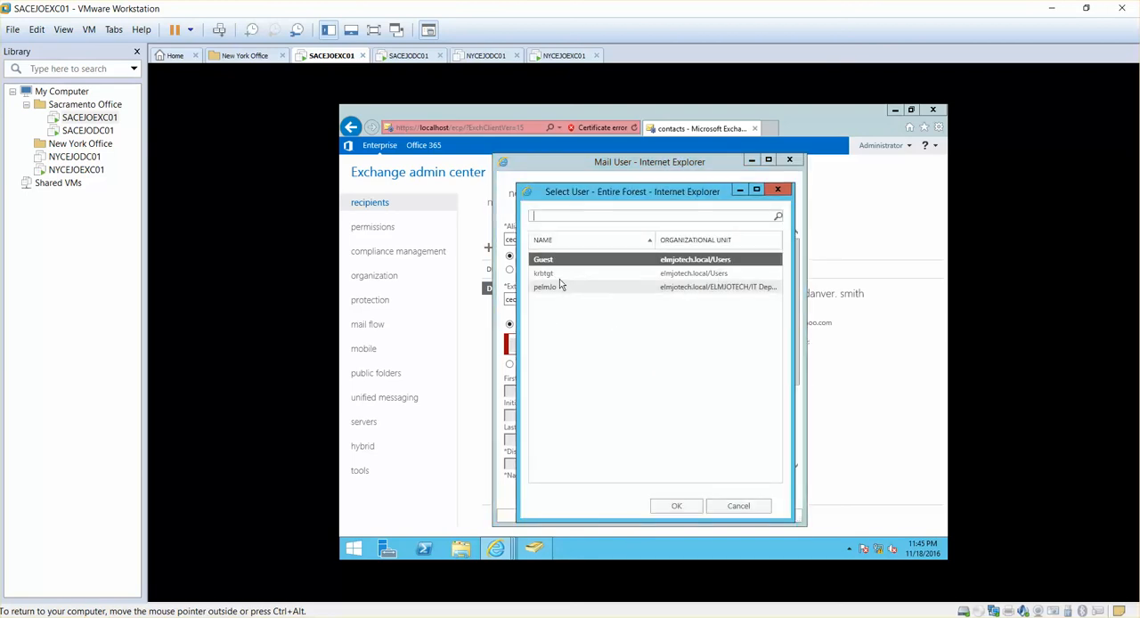
left_click(544, 274)
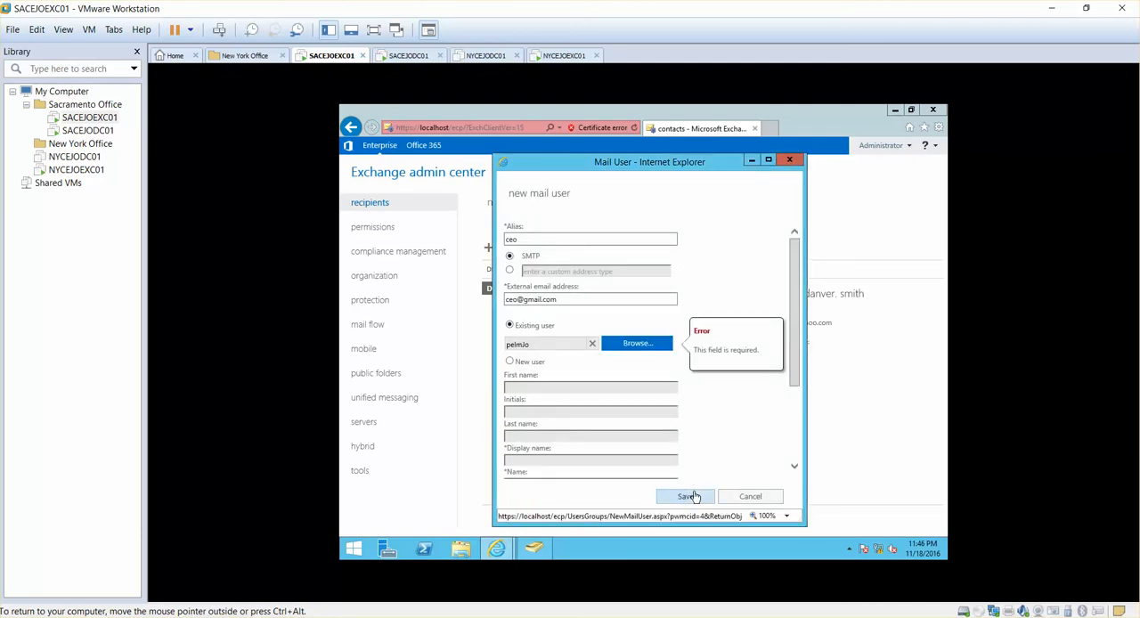
left_click(686, 496)
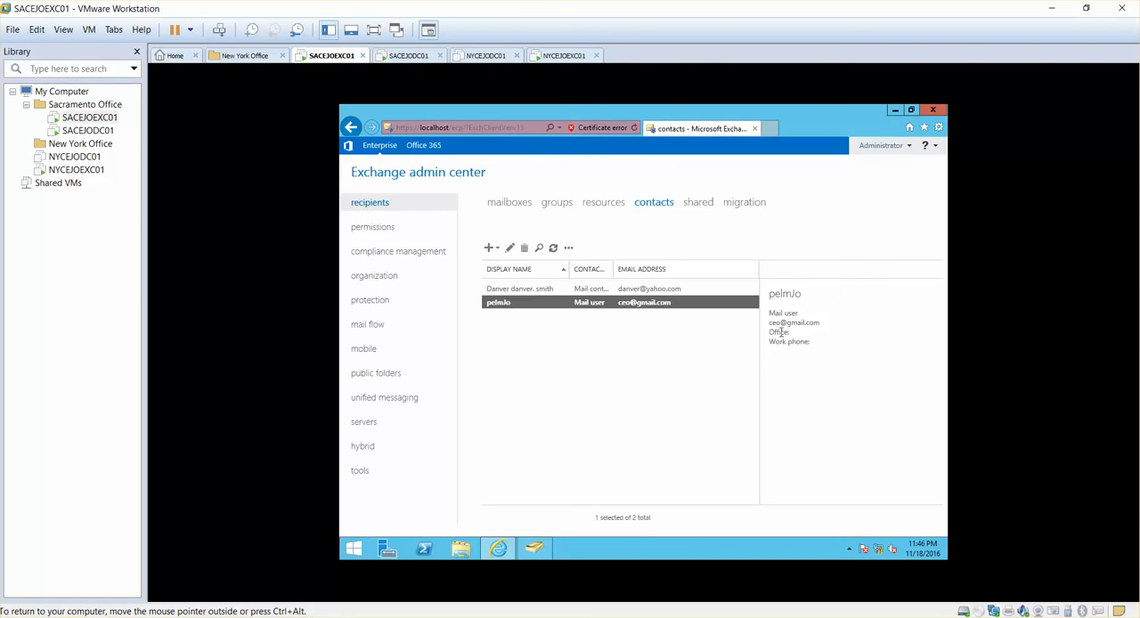
mouse_move(783, 331)
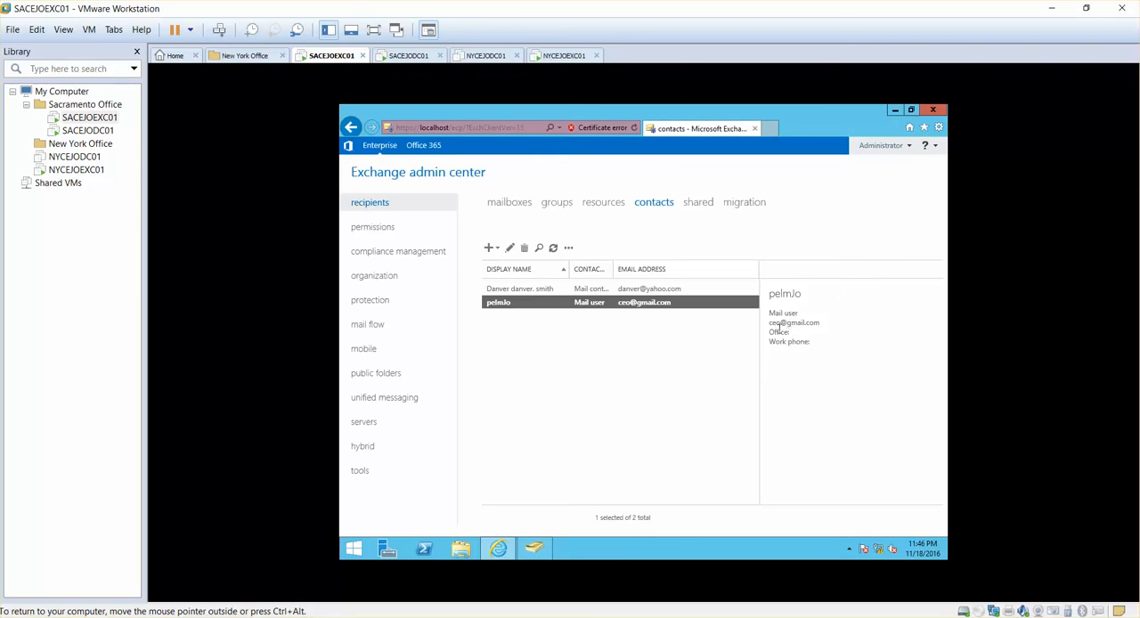
mouse_move(769, 352)
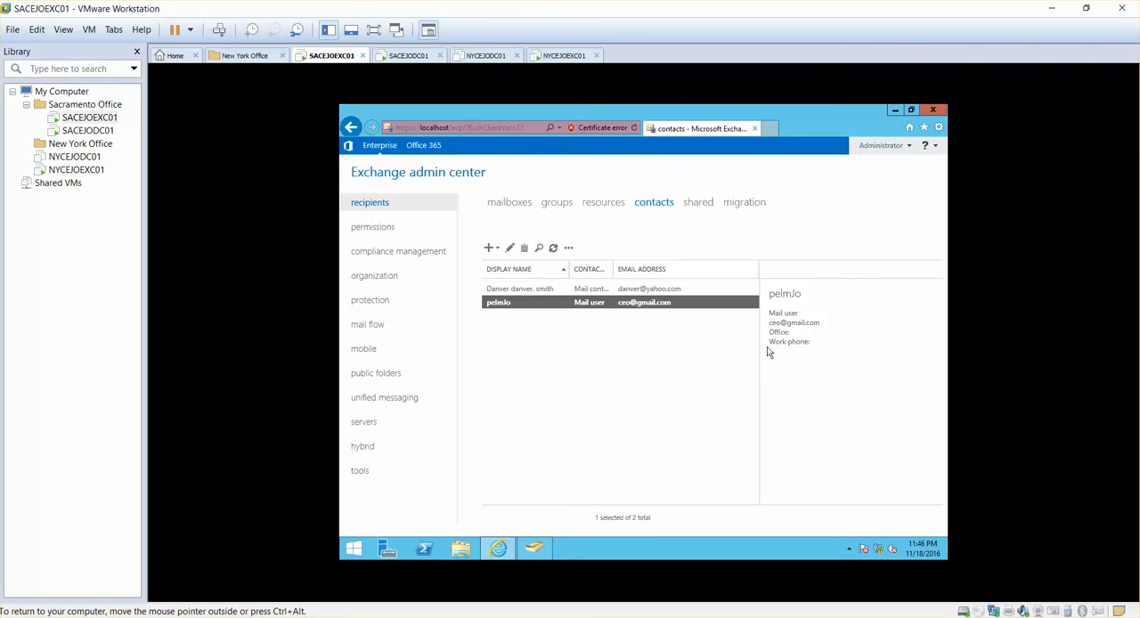
double_click(785, 293)
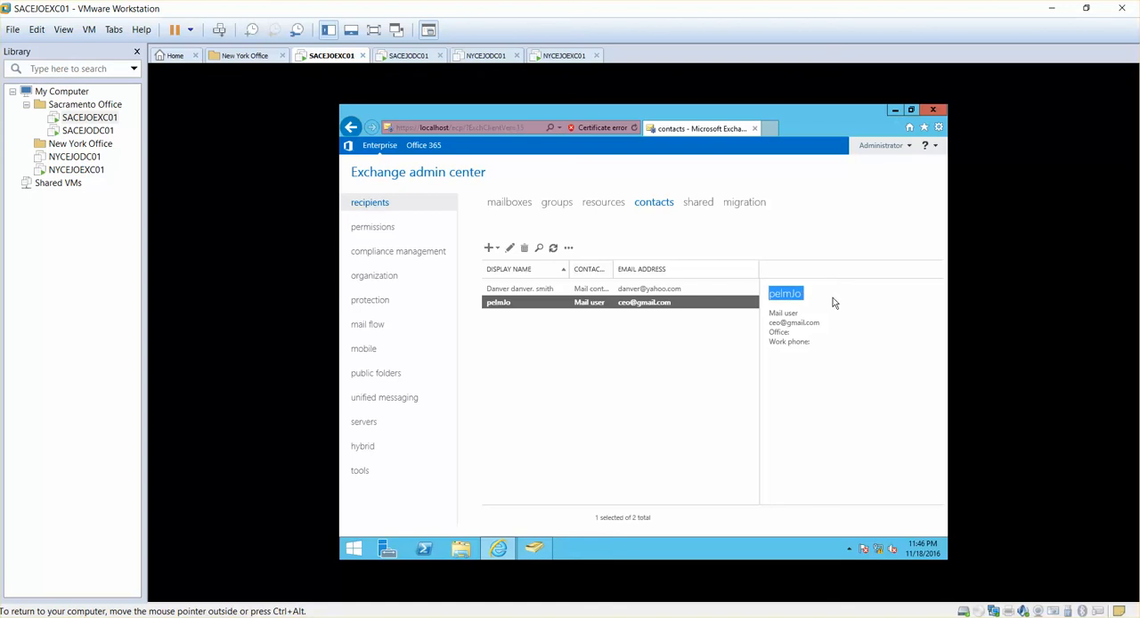
mouse_move(496, 262)
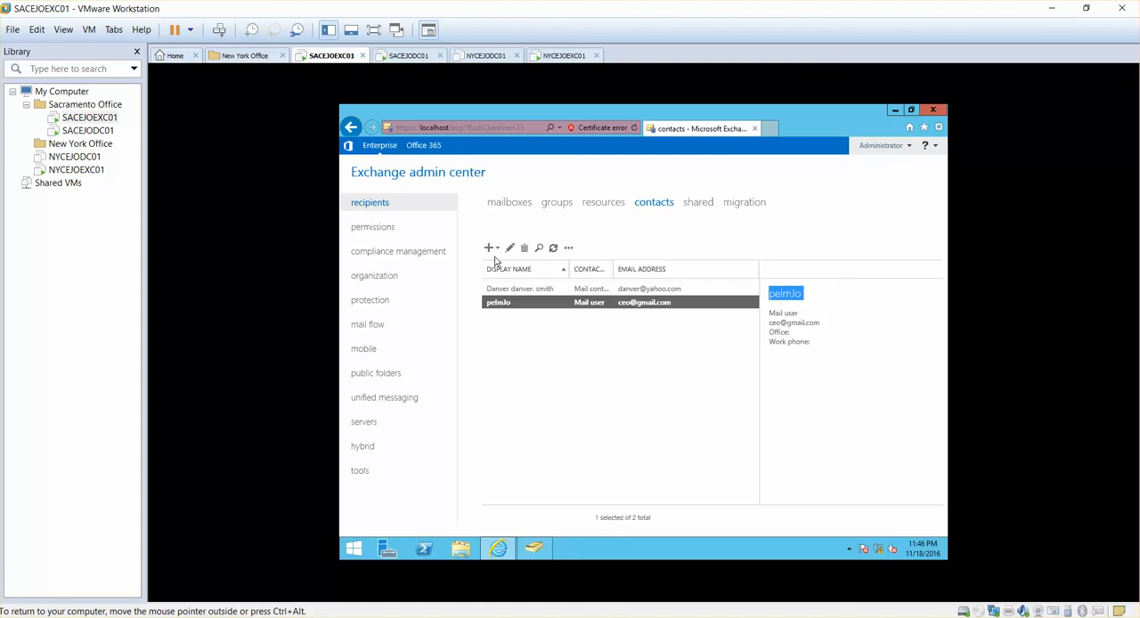
left_click(510, 202)
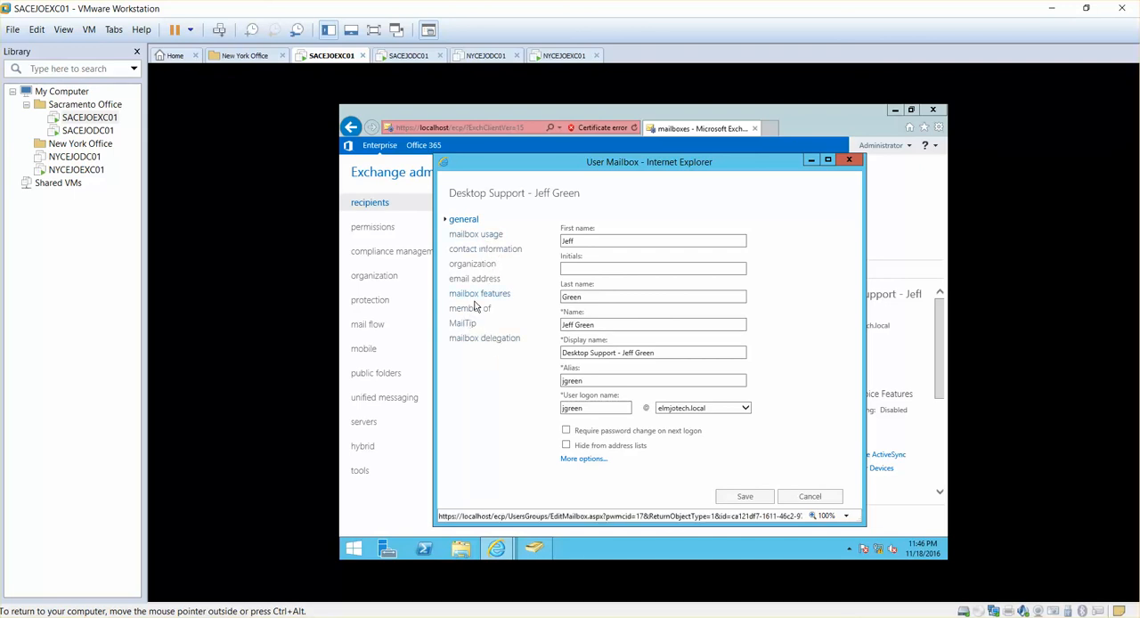
left_click(479, 294)
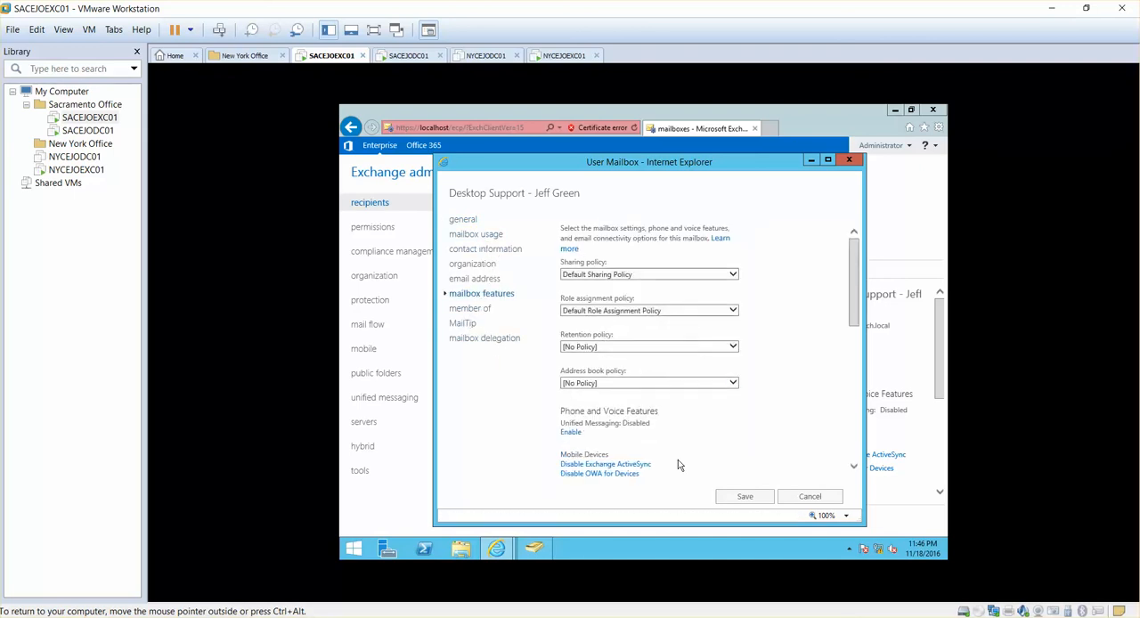
scroll("down", 3)
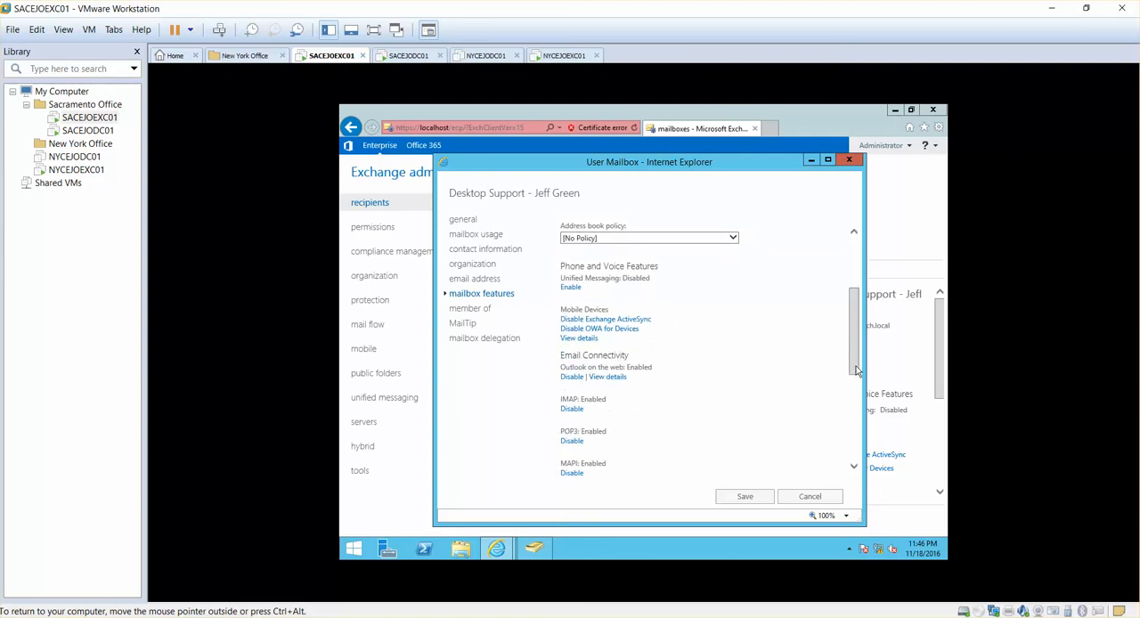
scroll("down", 3)
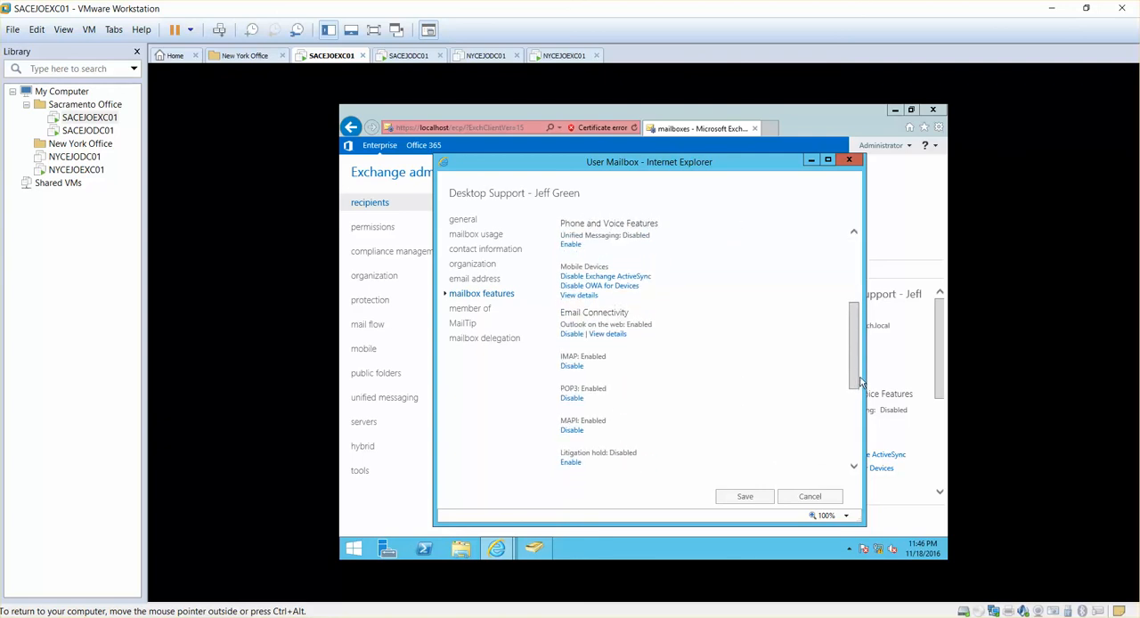
scroll("down", 3)
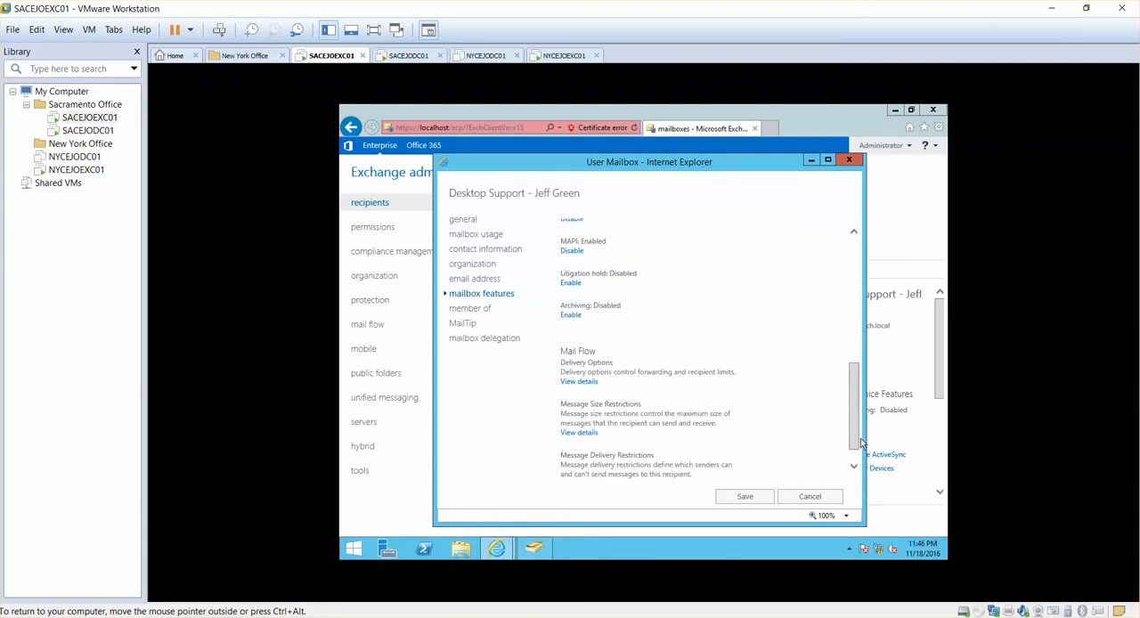
left_click(579, 381)
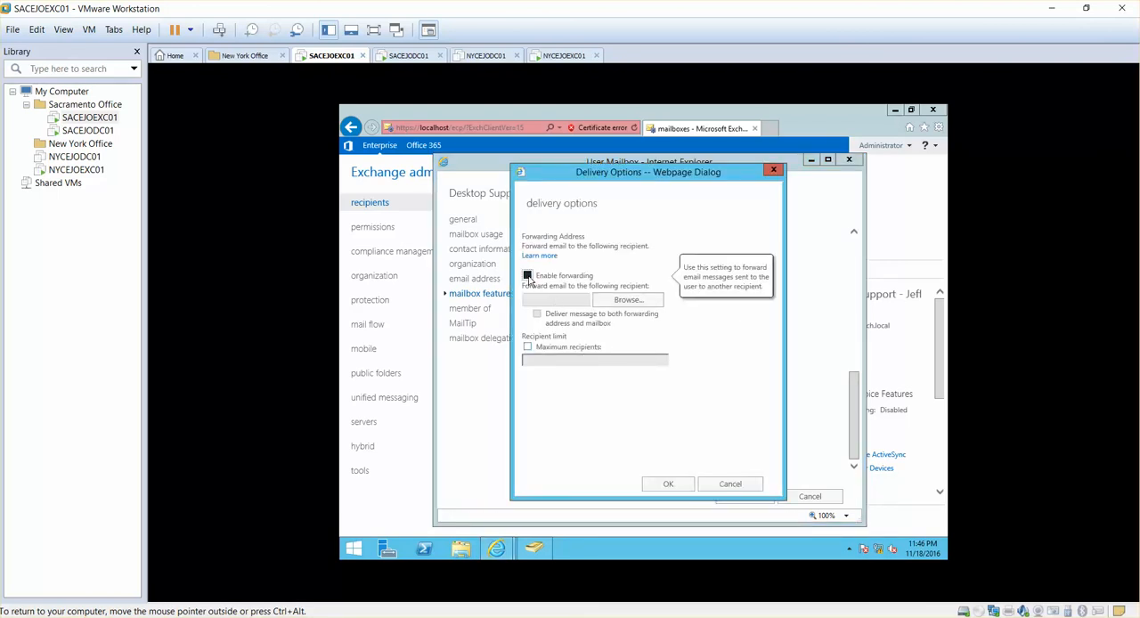
left_click(629, 300)
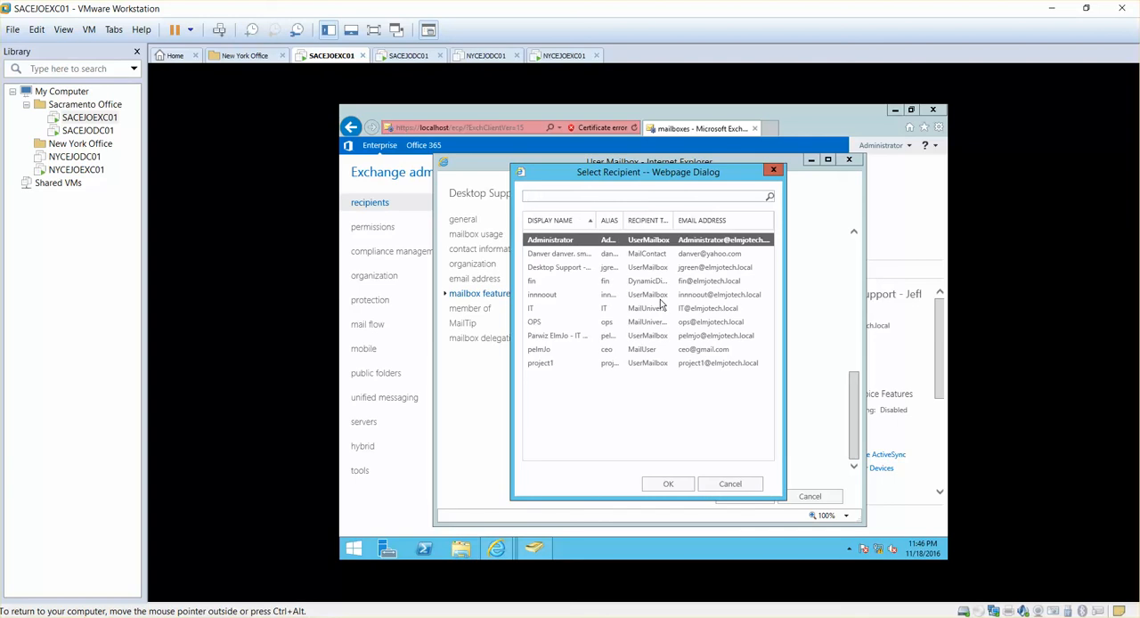
left_click(606, 349)
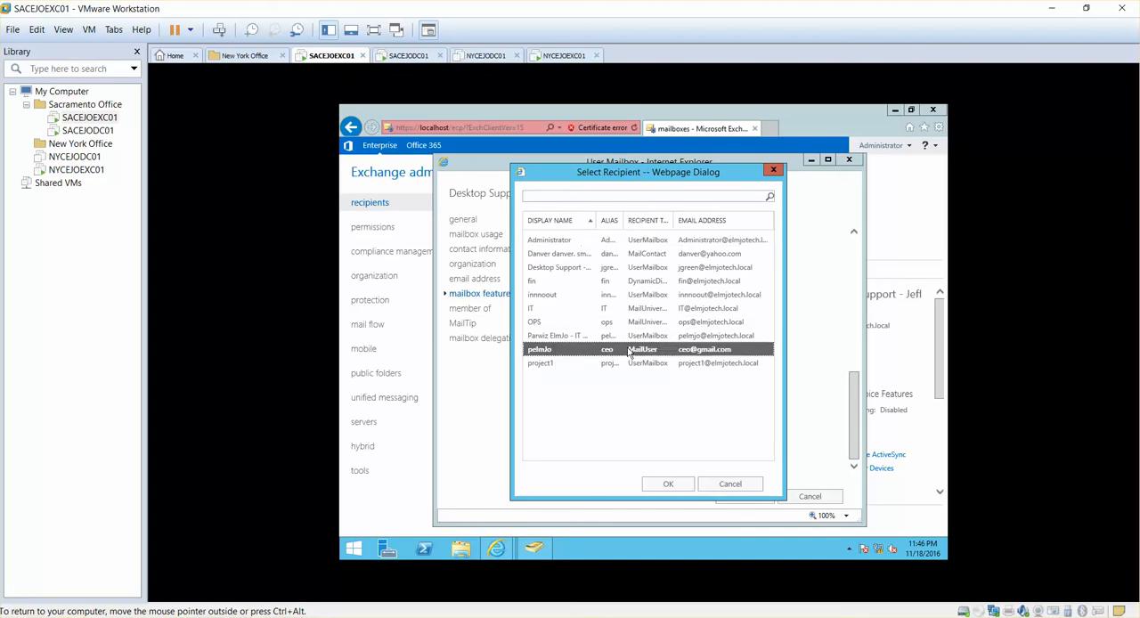
left_click(667, 483)
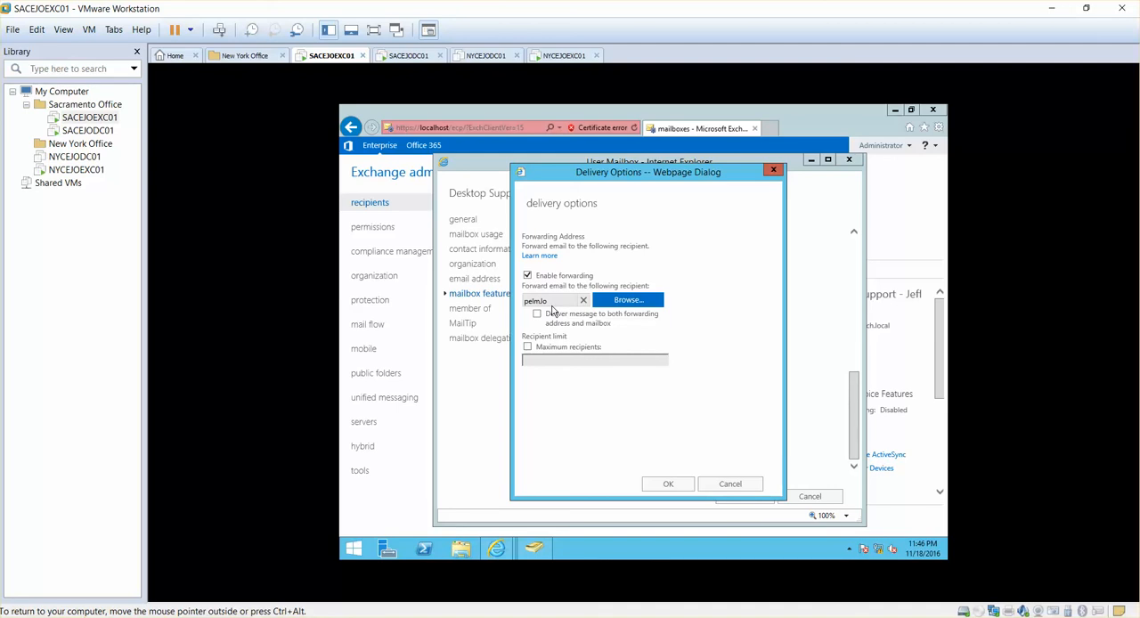
mouse_move(637, 362)
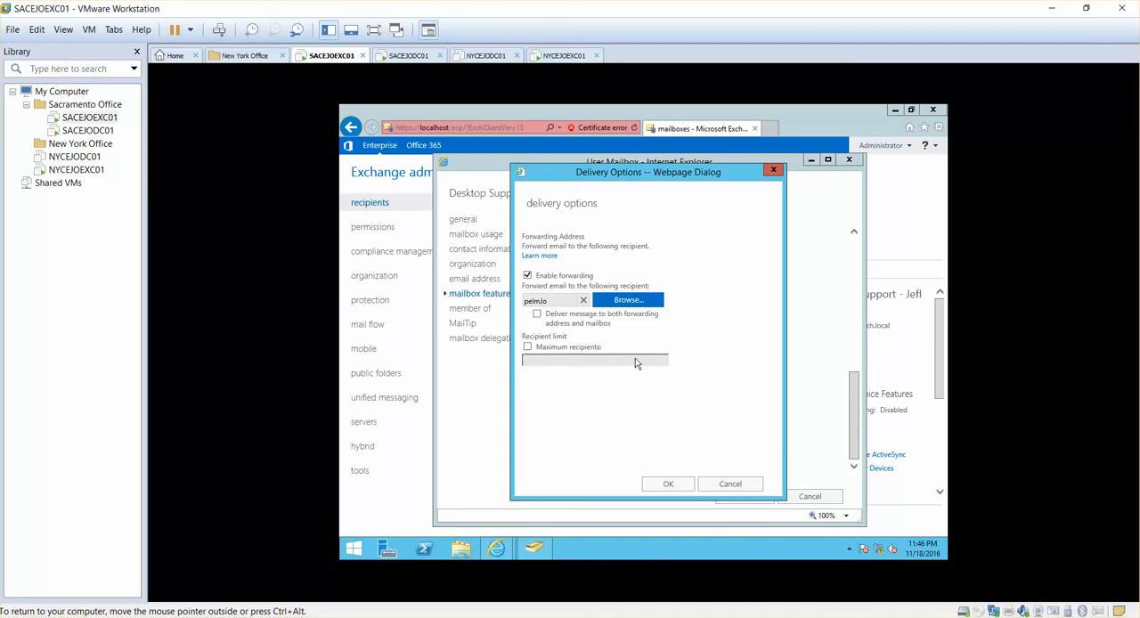
left_click(667, 484)
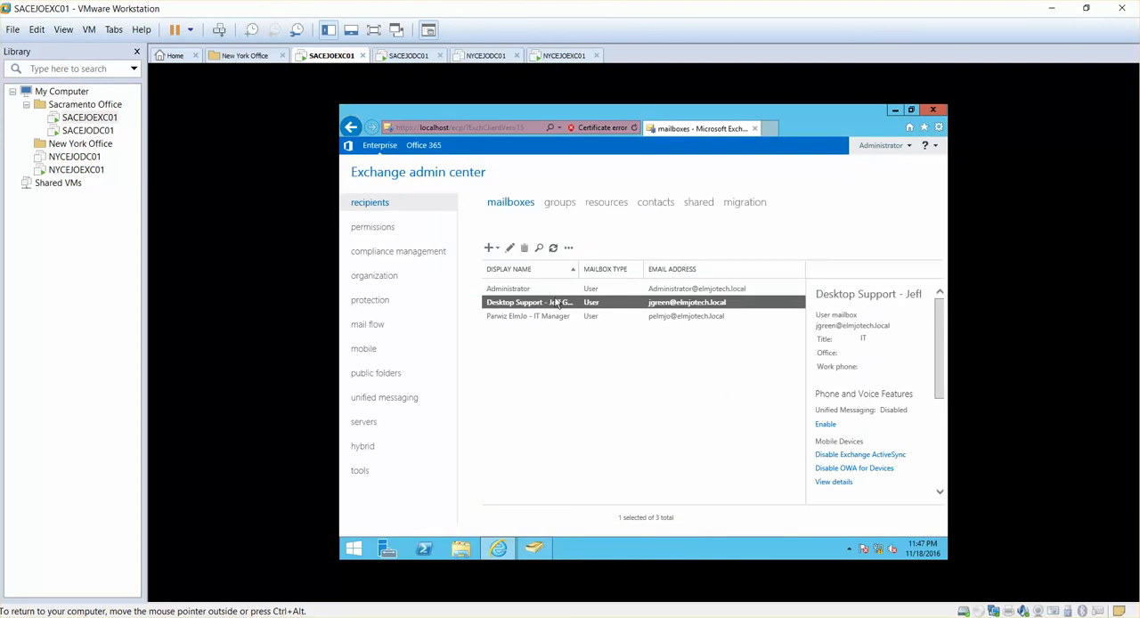
mouse_move(717, 368)
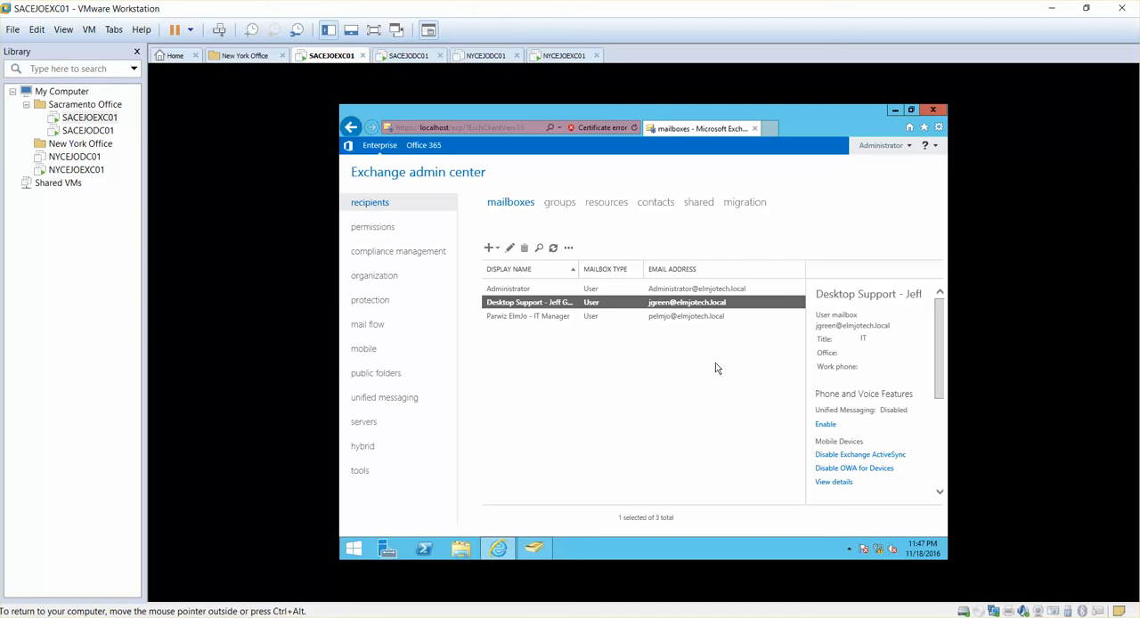
left_click(653, 202)
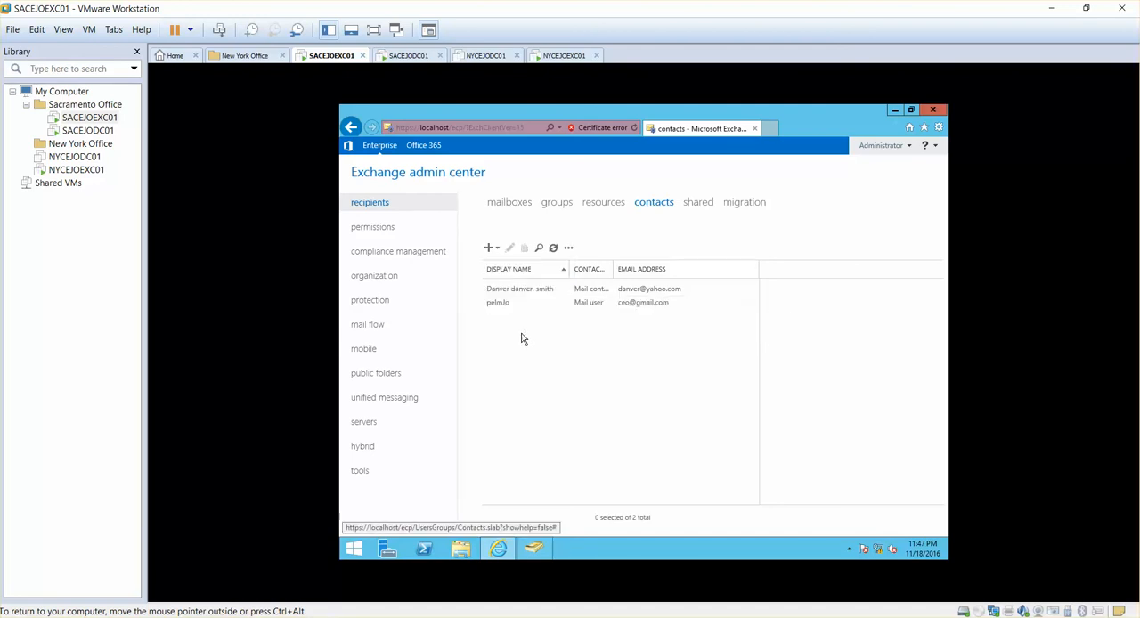
left_click(489, 248)
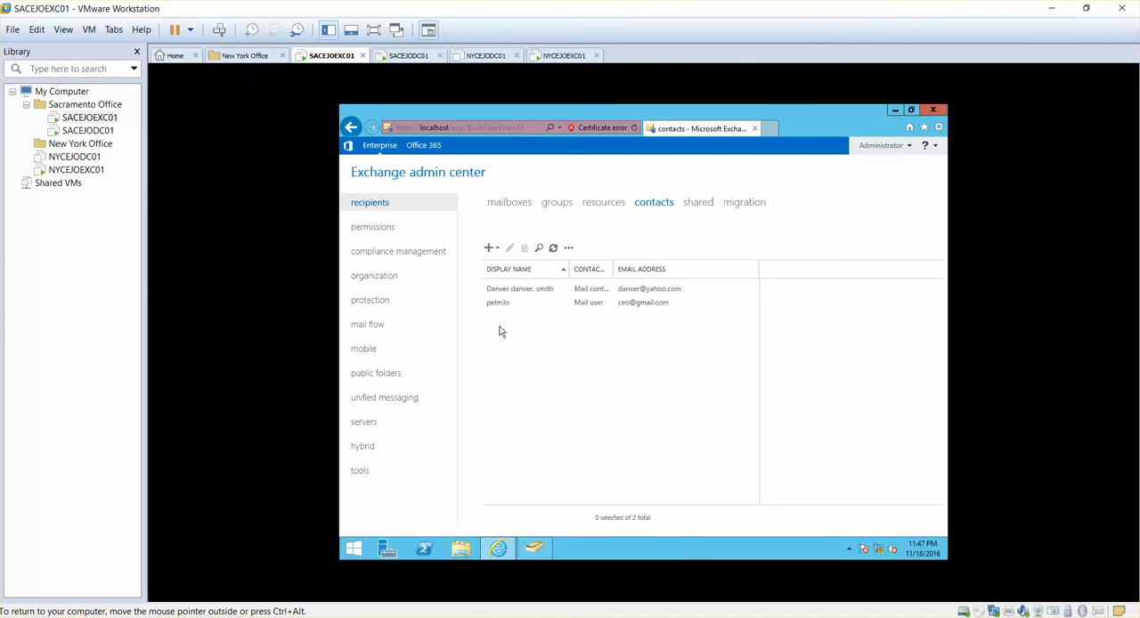
mouse_move(555, 343)
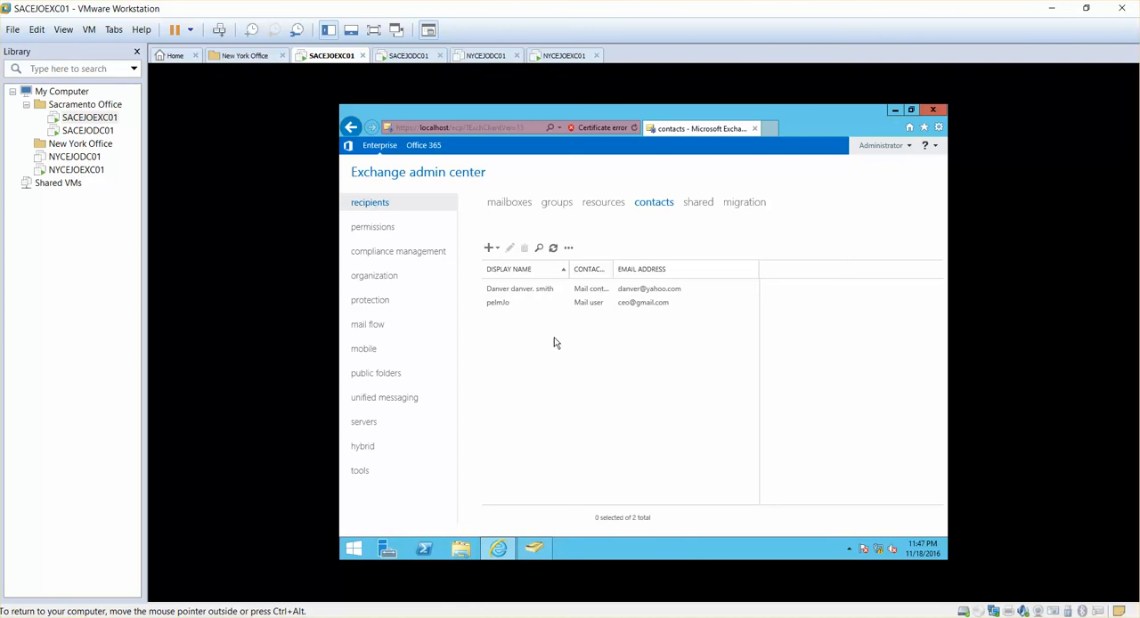
mouse_move(551, 285)
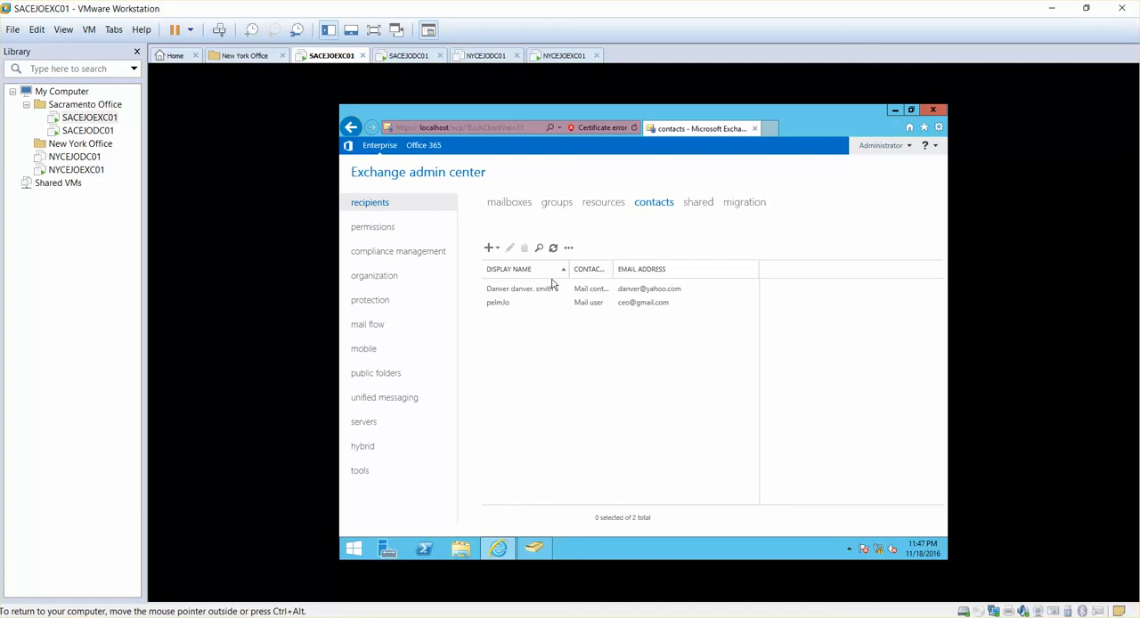
mouse_move(605, 352)
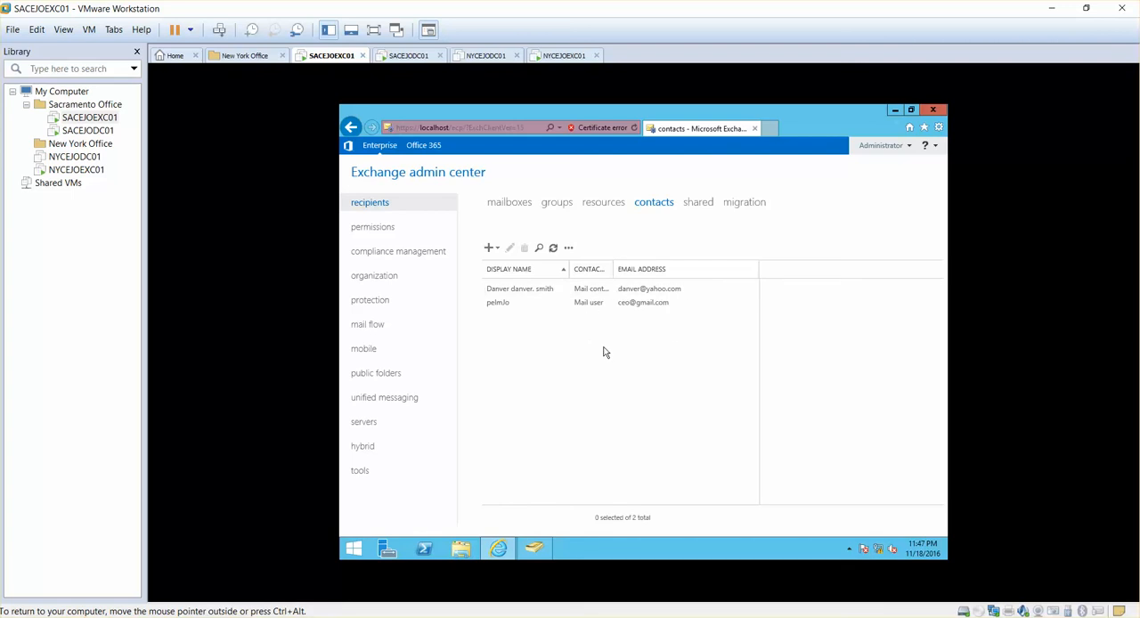